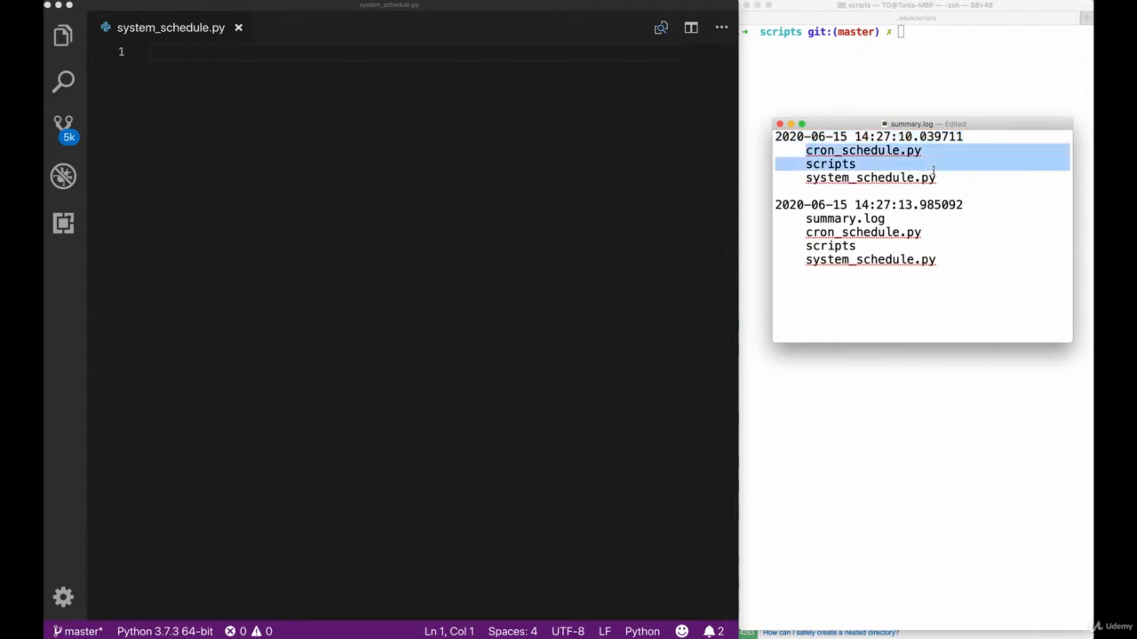
# Step: Clear the sample lines, then add import os and the directory and output-file comments
pyautogui.click(899, 175)
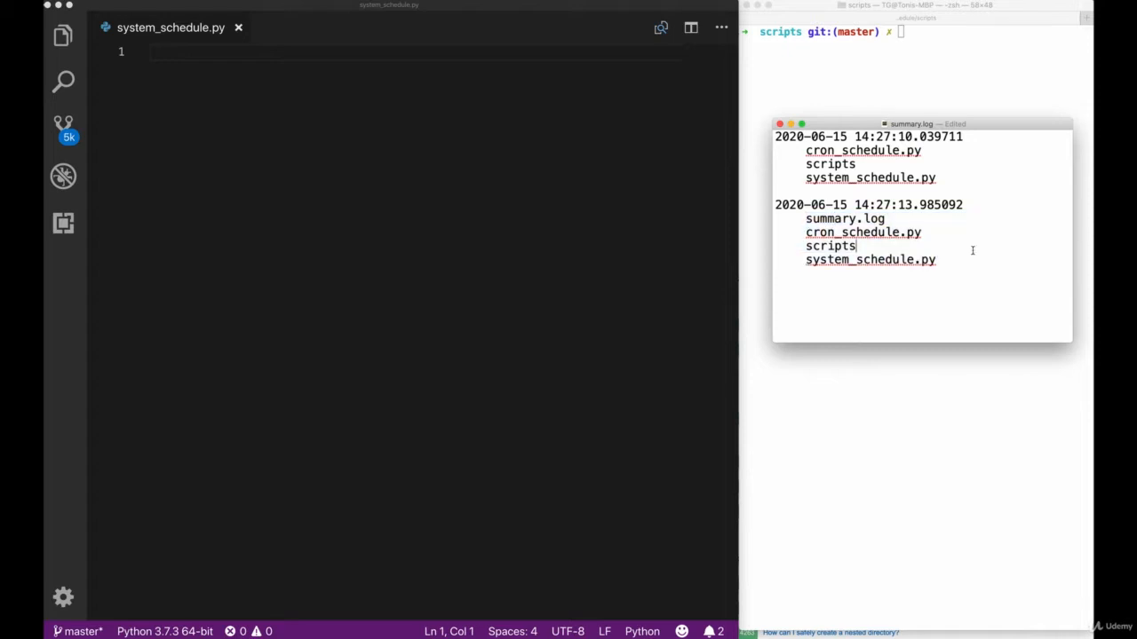
pyautogui.moveTo(916, 271)
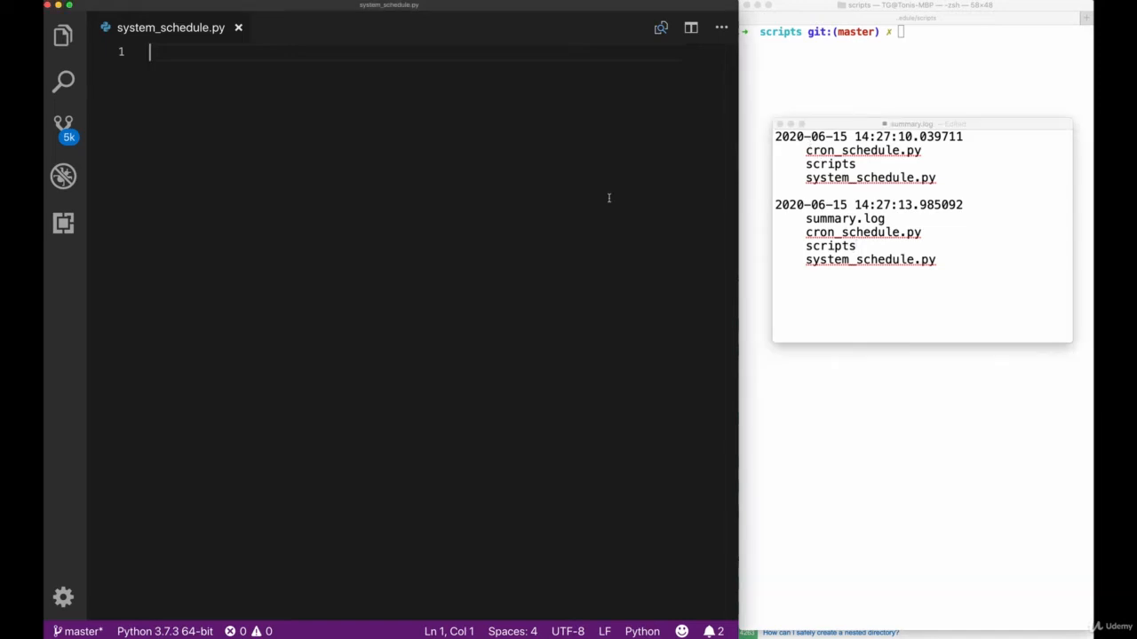
pyautogui.write('import os')
pyautogui.write('# get the content of')
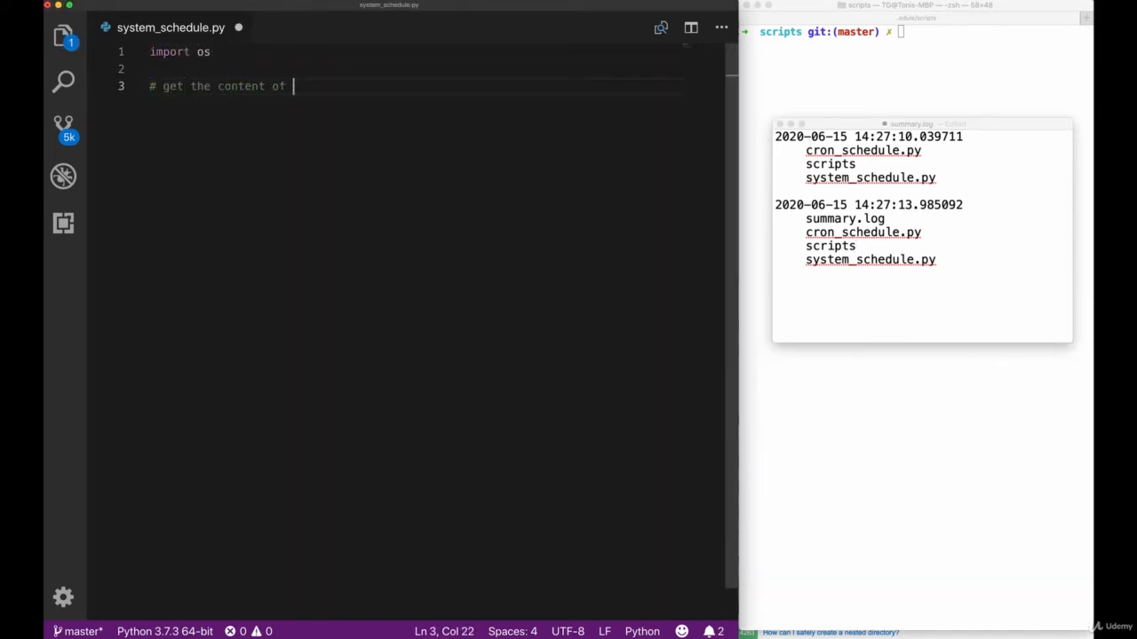
pyautogui.write('the current directory')
pyautogui.write('# create a new summary.log')
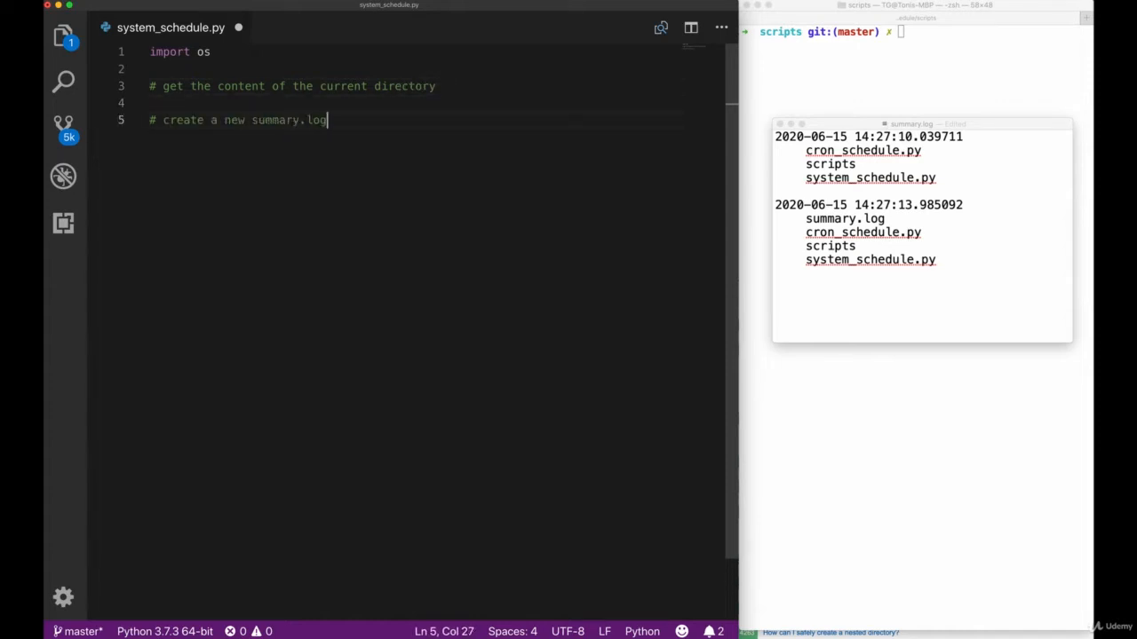
pyautogui.write('file to write the content to')
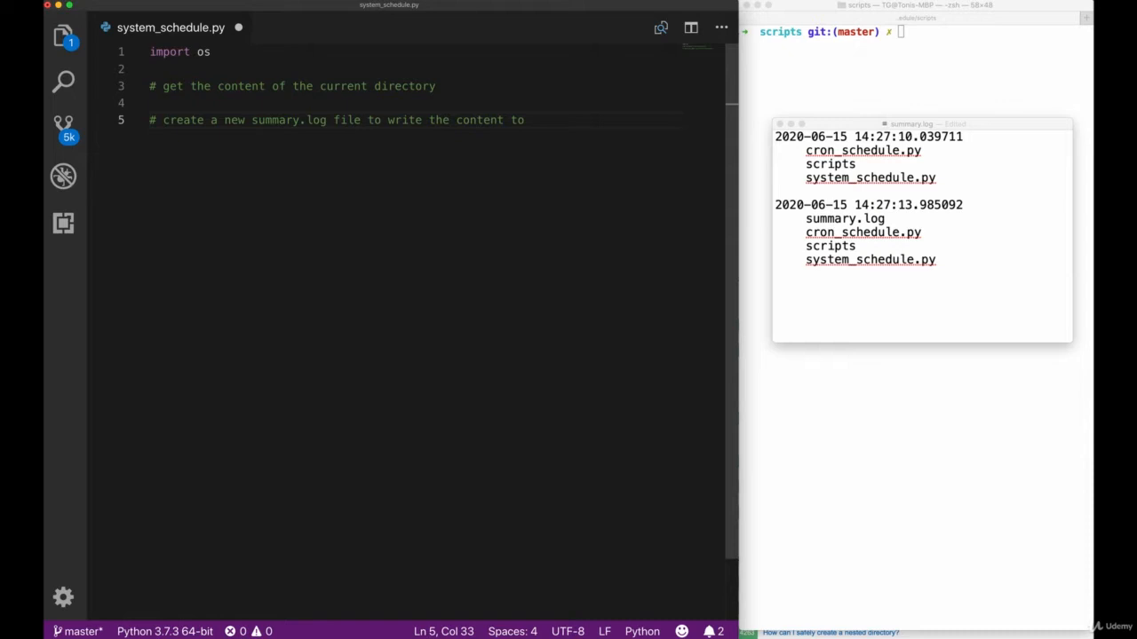
# Step: Add the with open("summary.log", "a") block, the os.getcwd() assignment and the status print f-string
pyautogui.write('with open("summary')
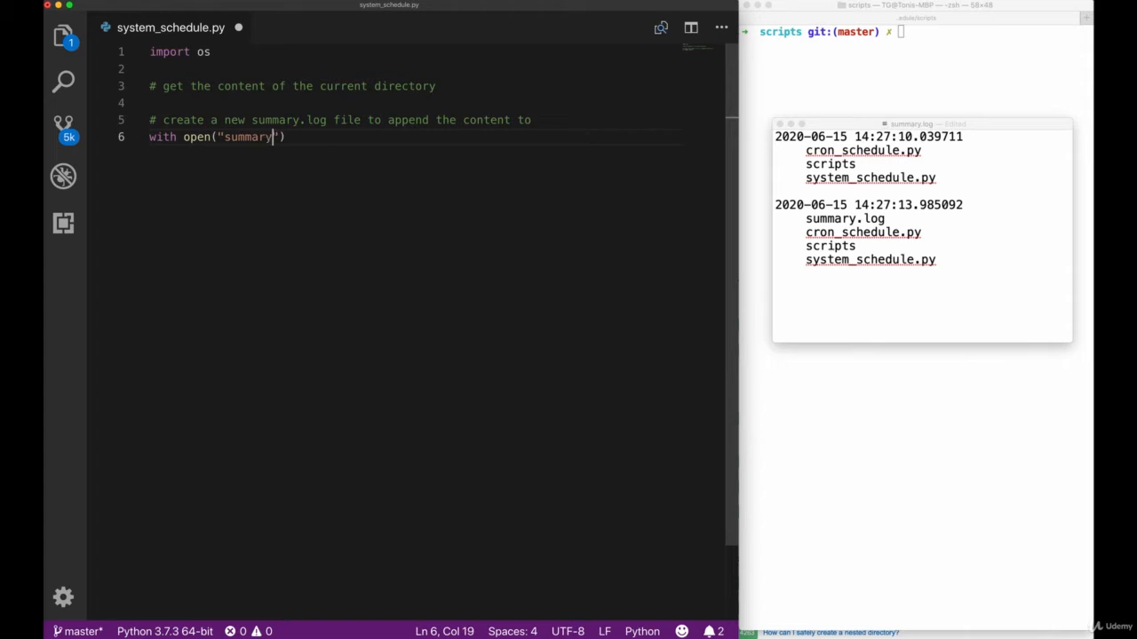
pyautogui.write('.log", "')
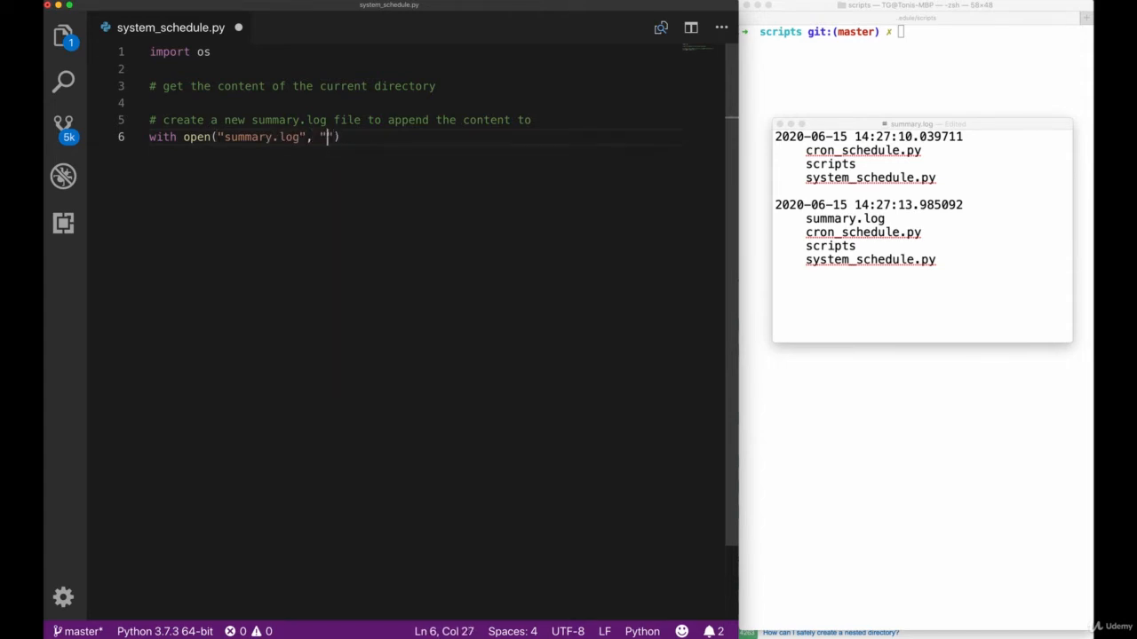
pyautogui.write('a") as summary:')
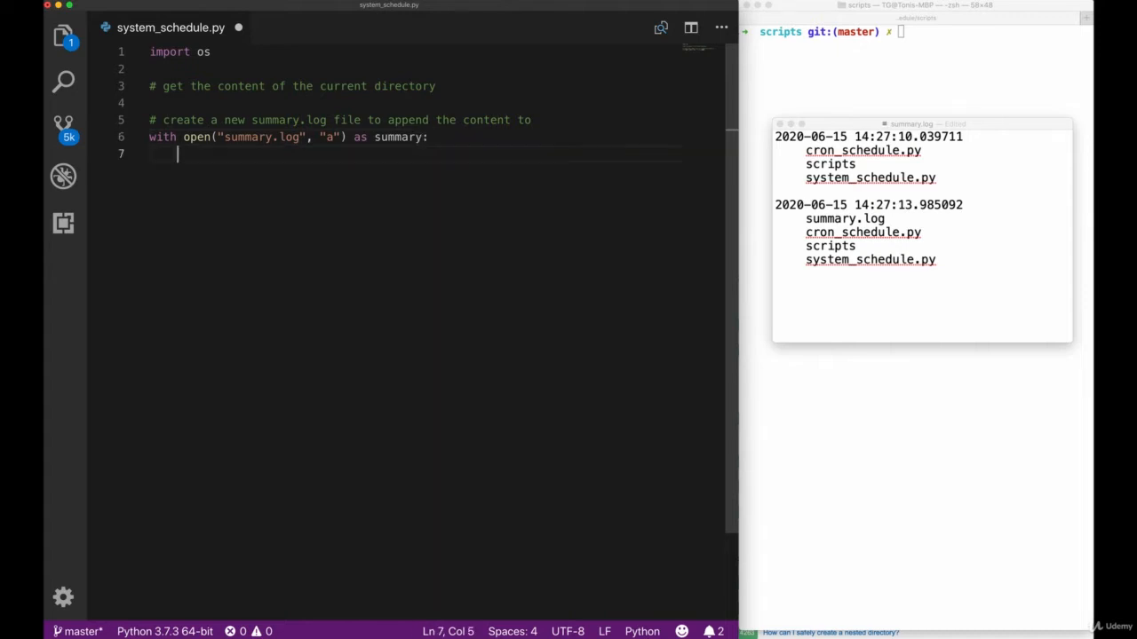
pyautogui.write('current_work')
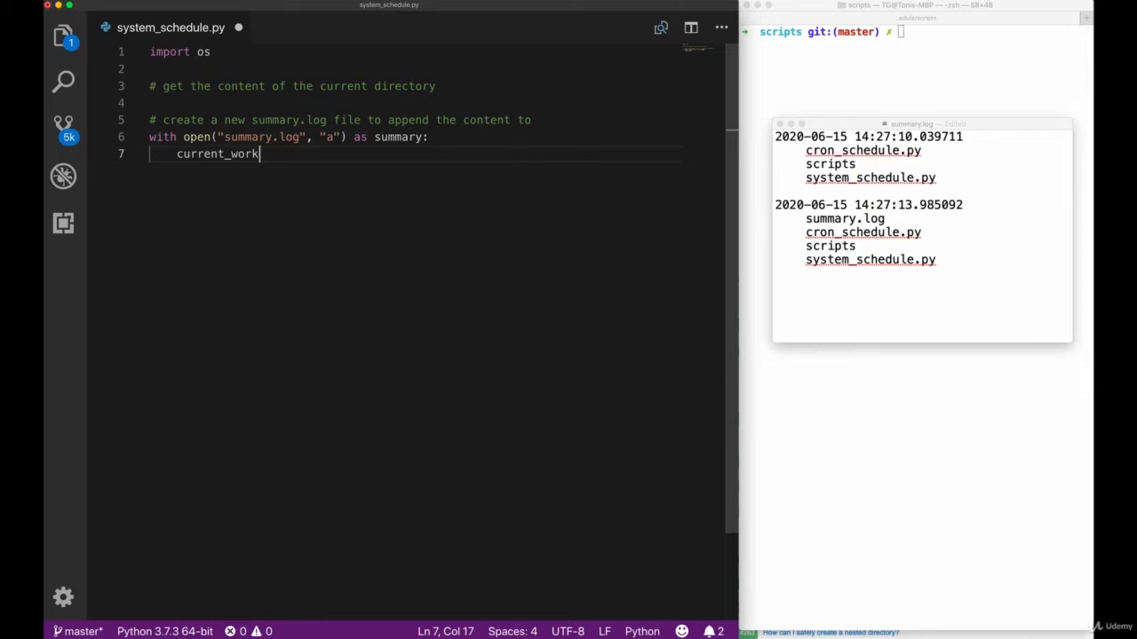
pyautogui.write('ing_dir =')
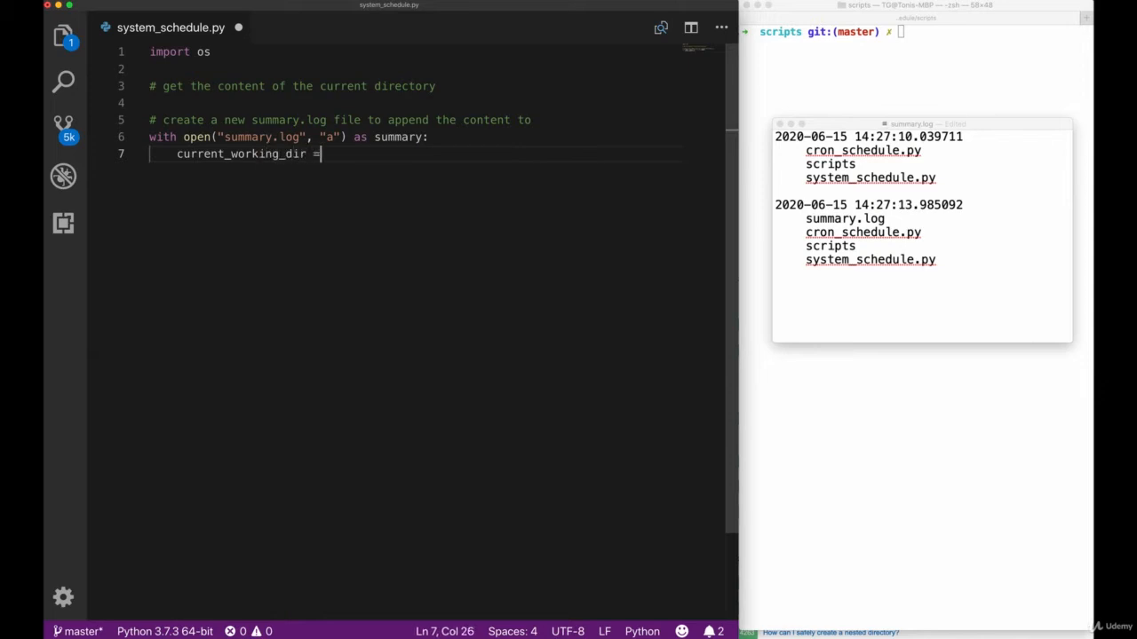
pyautogui.write('os.getcwd()')
pyautogui.write('print(f"Writing dir')
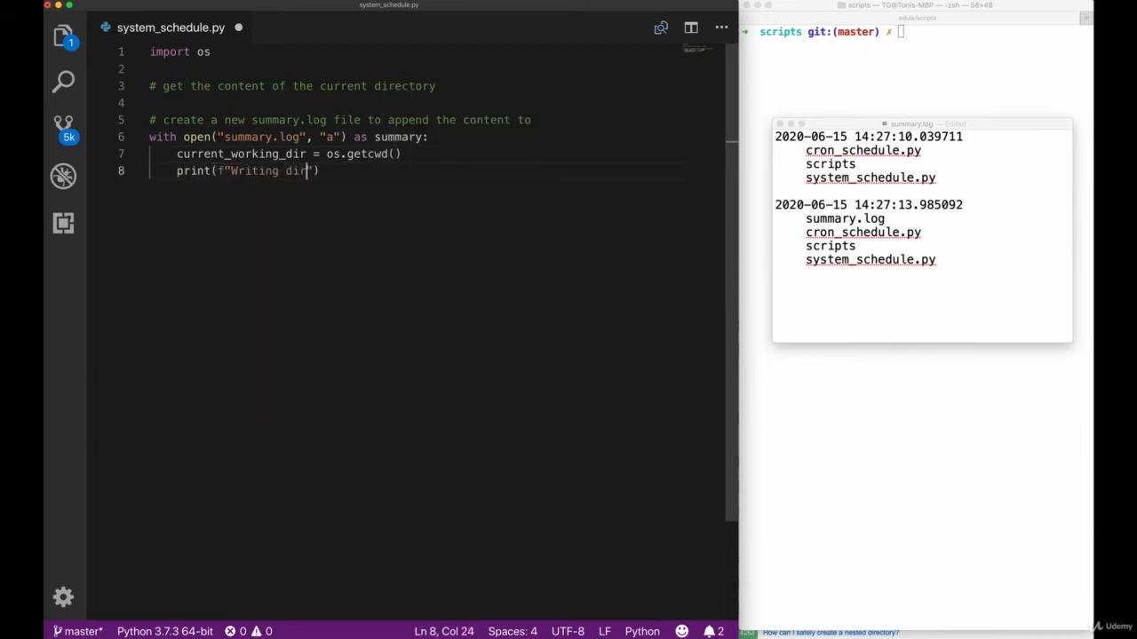
pyautogui.write('content of dir {current_working_dir} to summary.log')
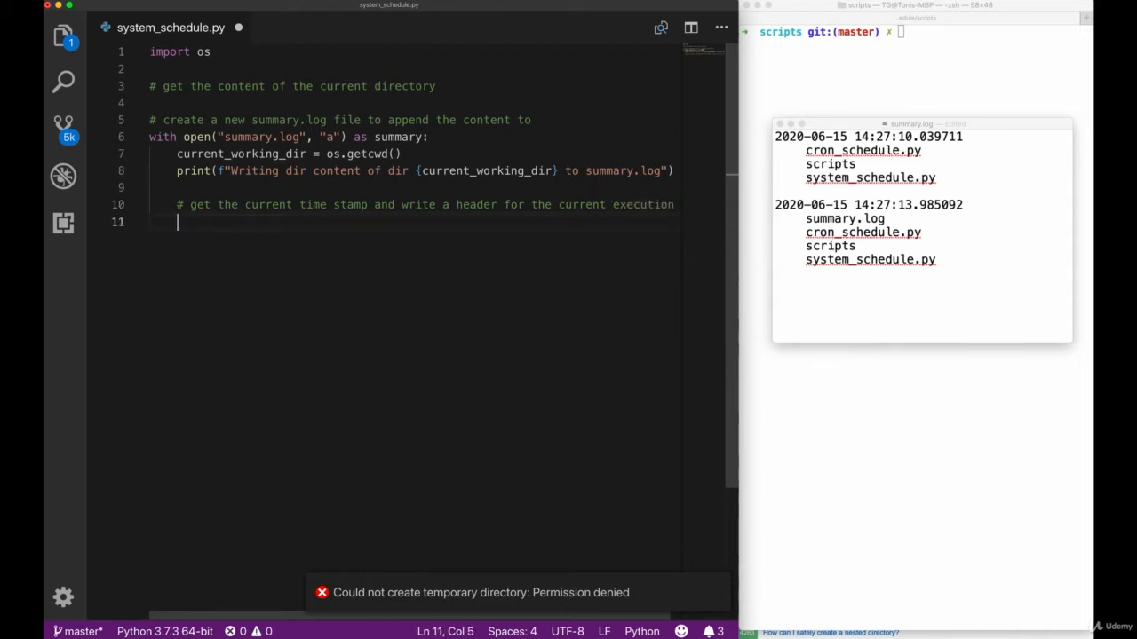
# Step: Add import datetime, current_timestamp = datetime.datetime.now(), and summary.write(f"{current_timestamp}\n")
pyautogui.write('current_timestamp = ...')
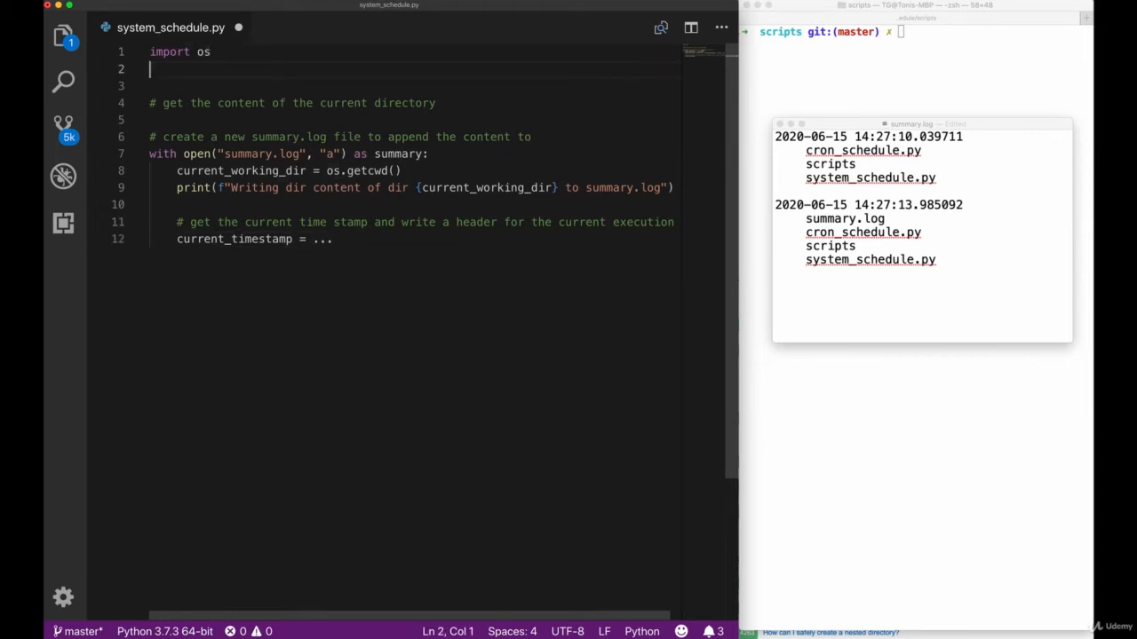
pyautogui.write('import datetiem')
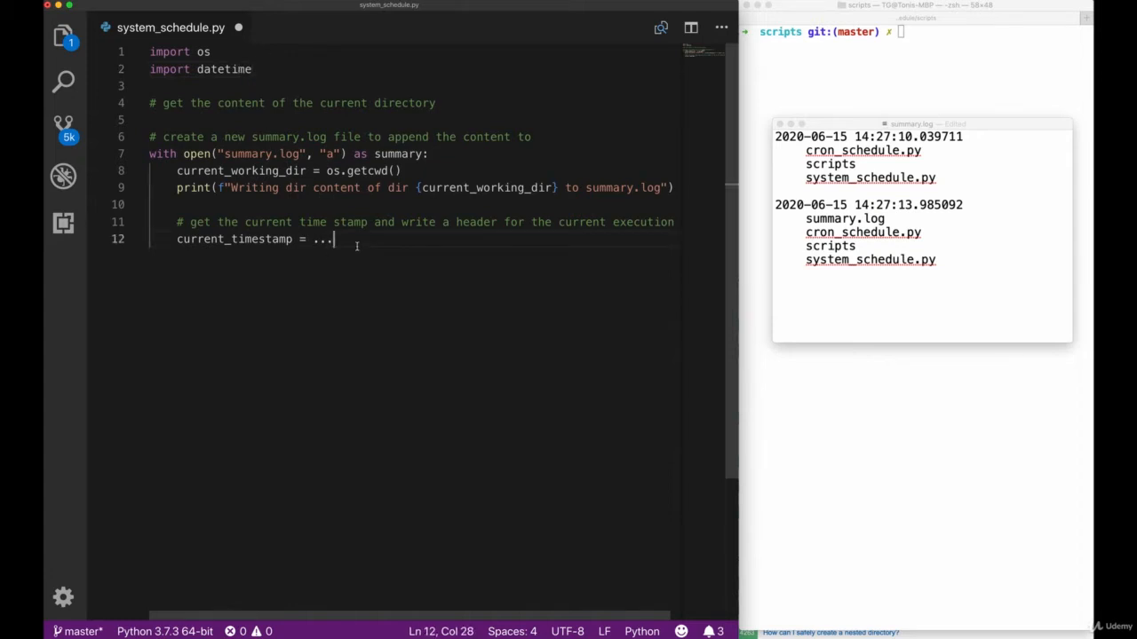
pyautogui.write('datetime')
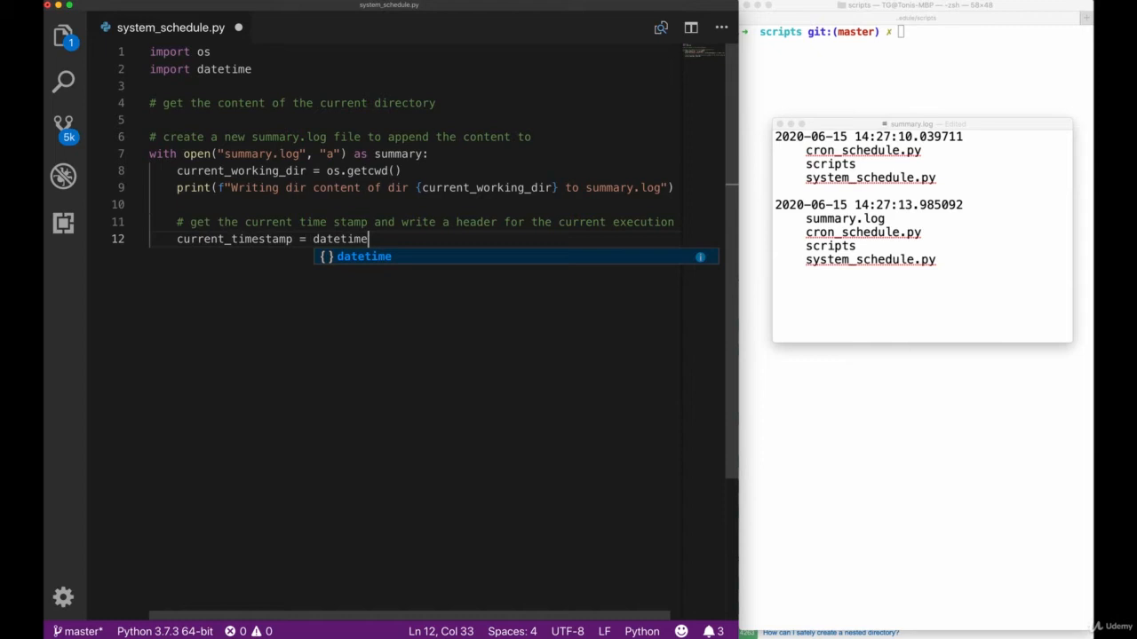
pyautogui.write('.datetime.now')
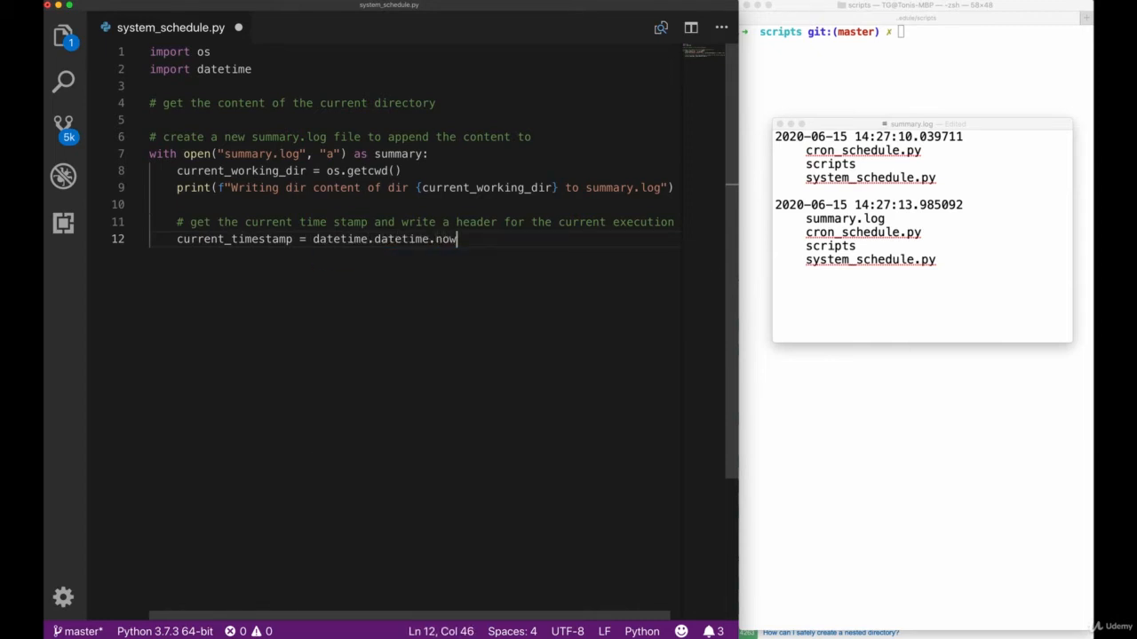
pyautogui.press('enter')
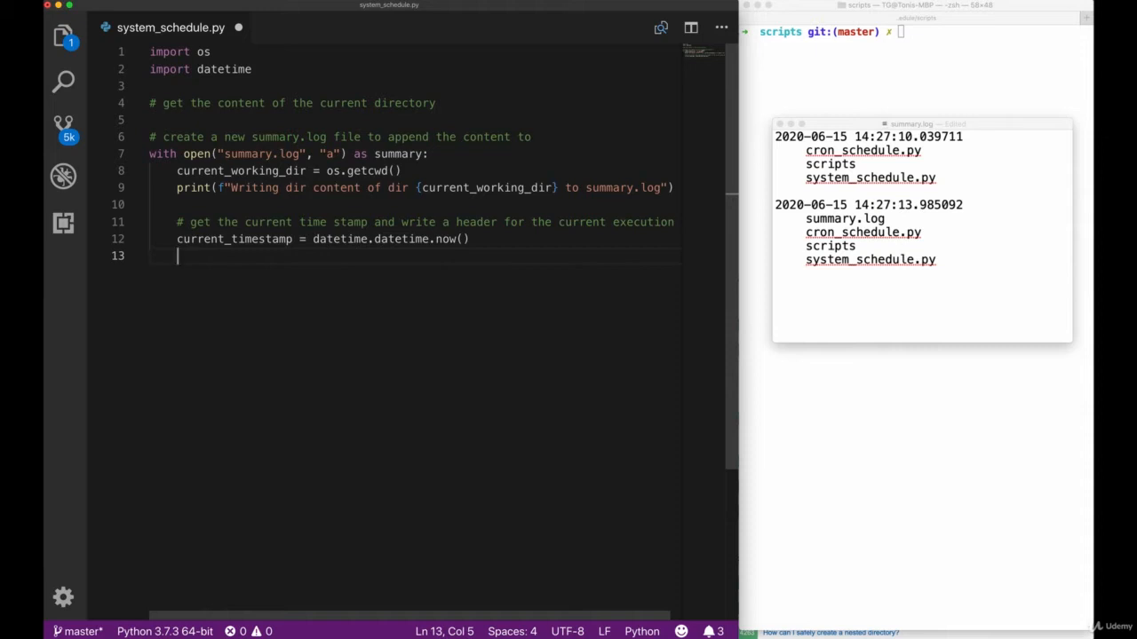
pyautogui.write('summary.write("')
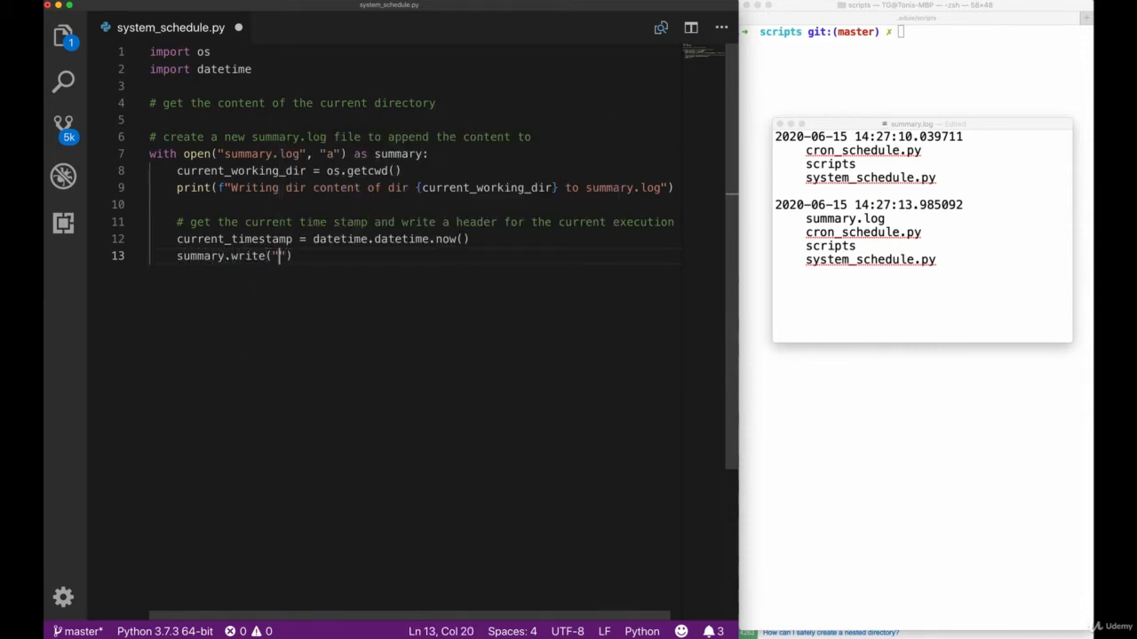
pyautogui.write('f')
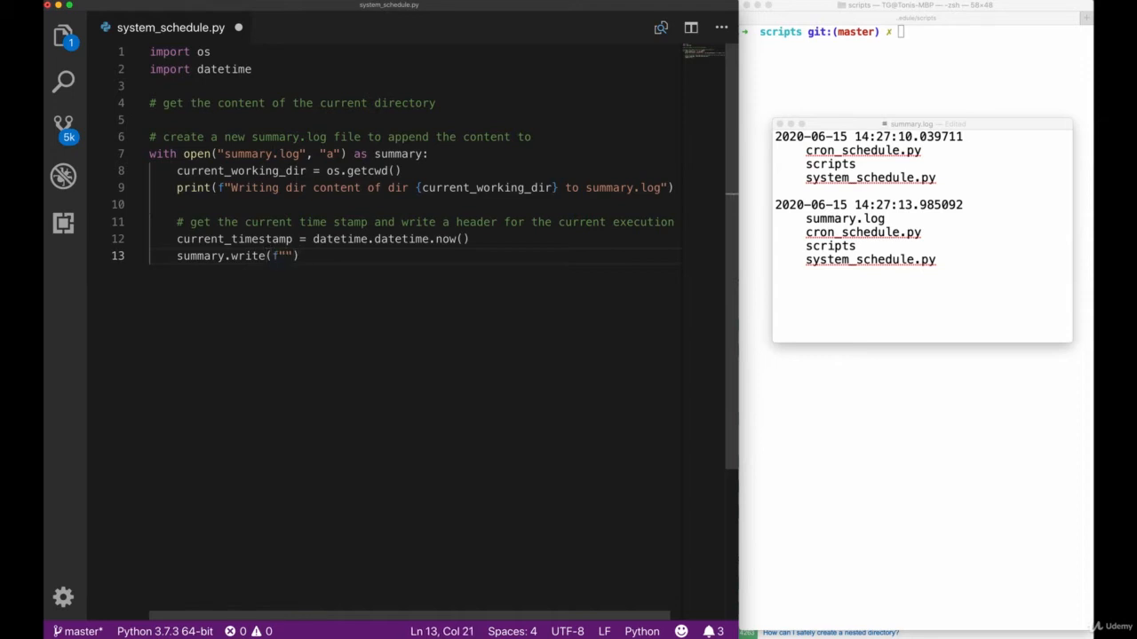
pyautogui.write('{current_timestamp')
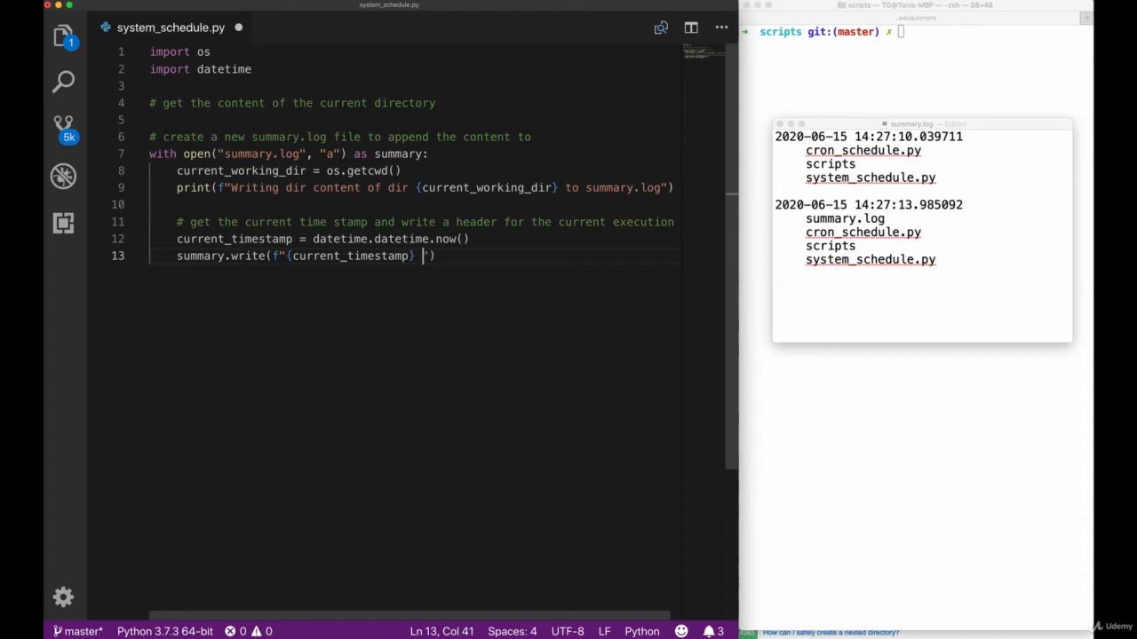
pyautogui.write('n')
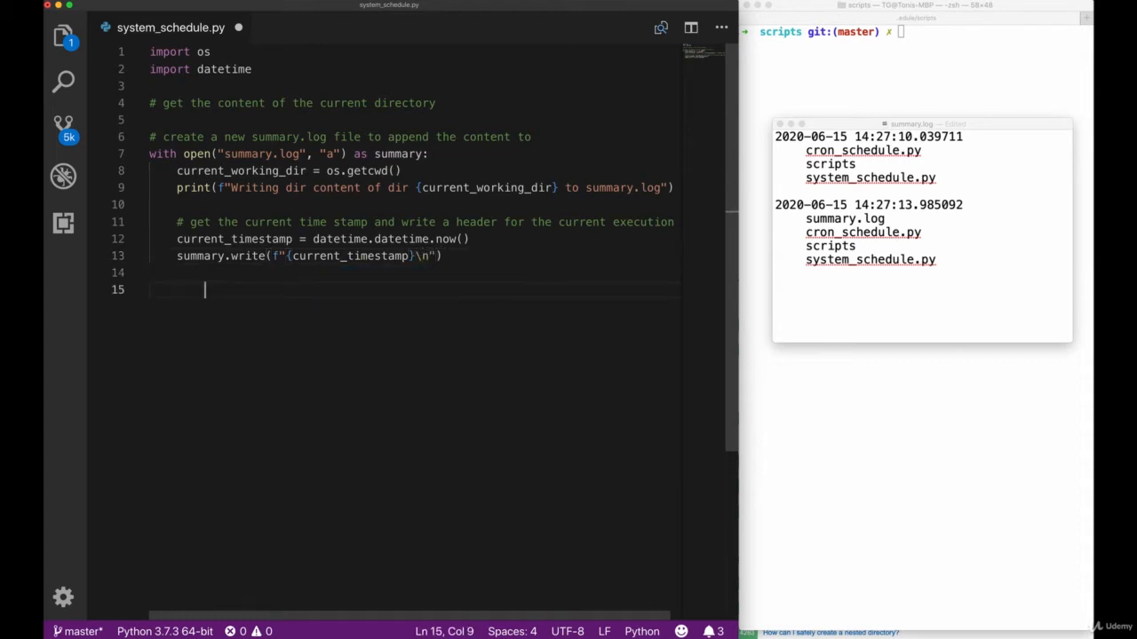
# Step: Add dir_content = os.listdir("."), a tab-indented write loop, a blank line, and the entry-count print
pyautogui.write('# write each entity of the current')
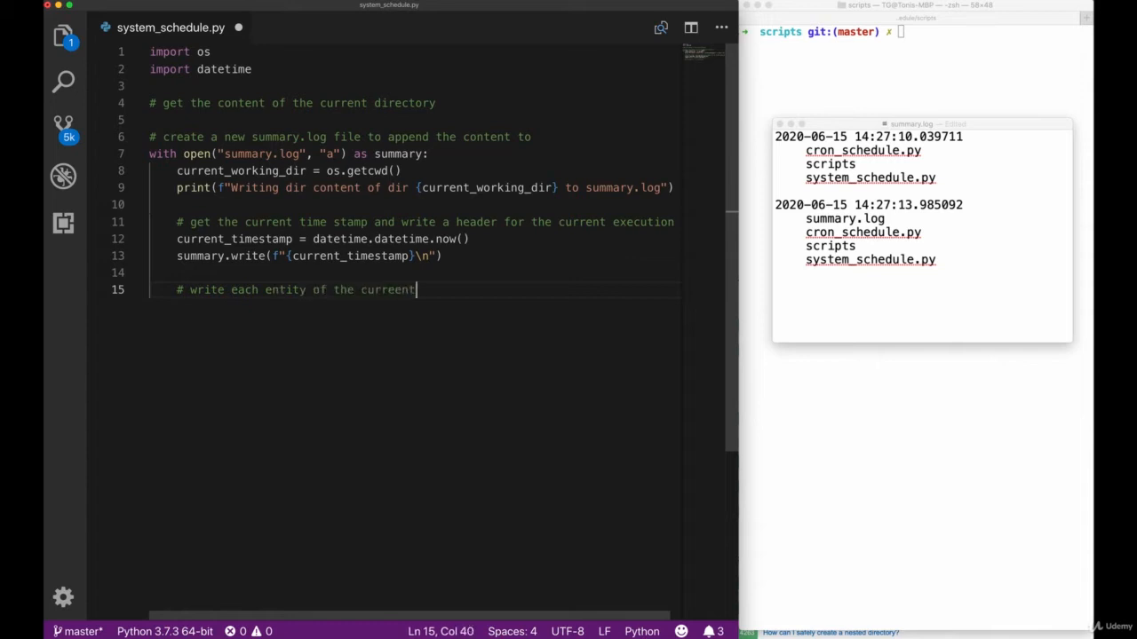
pyautogui.write('folder content')
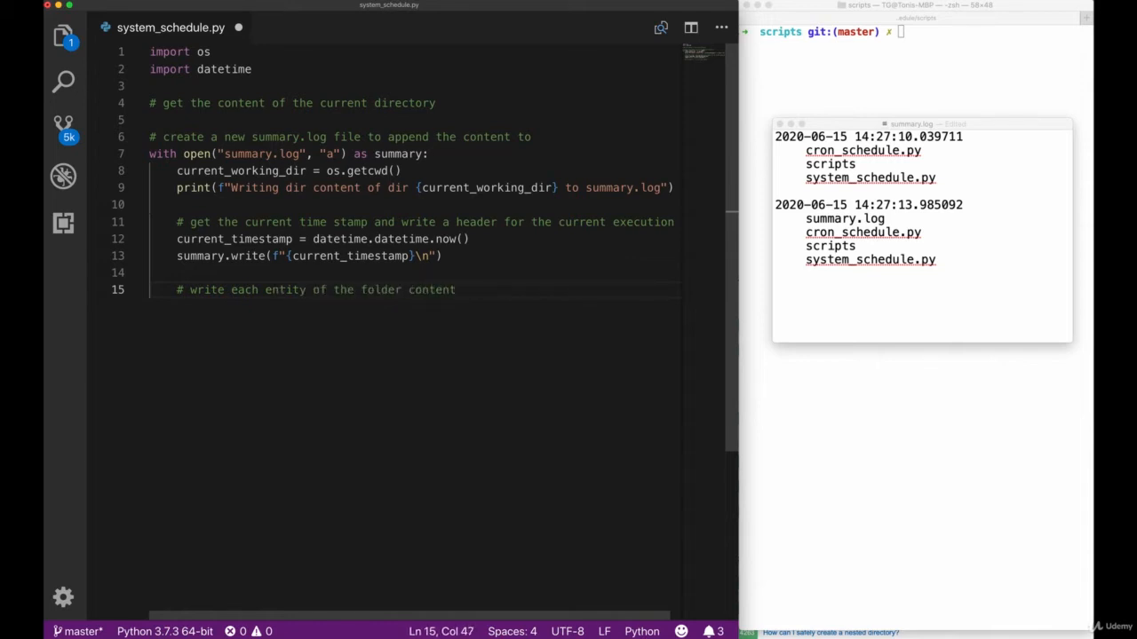
pyautogui.write('into the summary.log file')
pyautogui.write('for entity in')
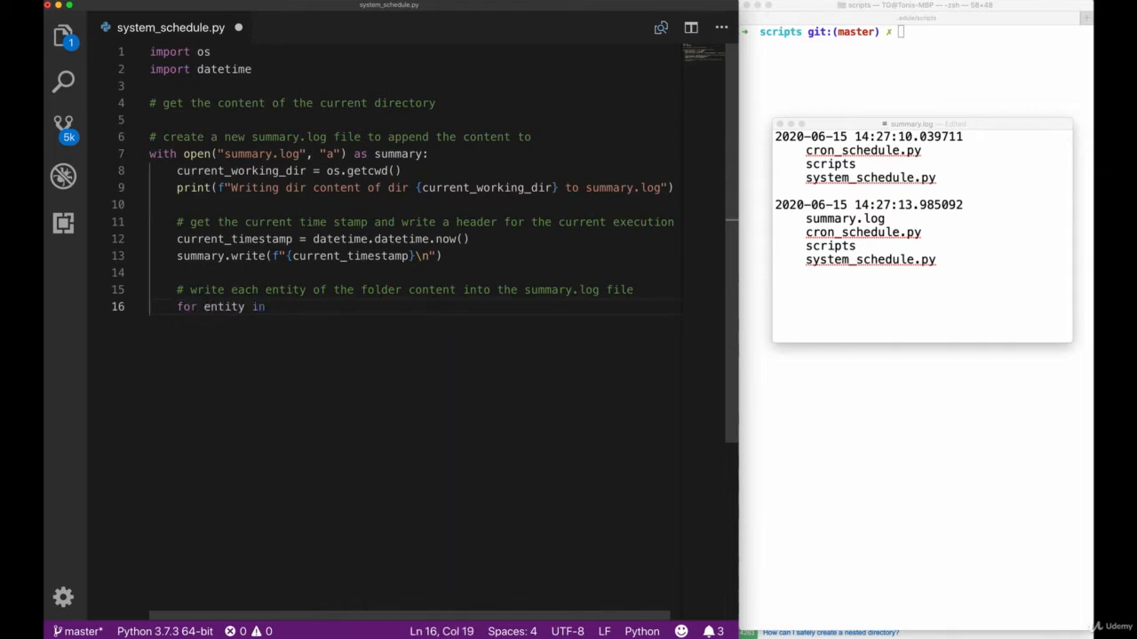
pyautogui.write('dir_content = os.listdir(".')
pyautogui.write('smm')
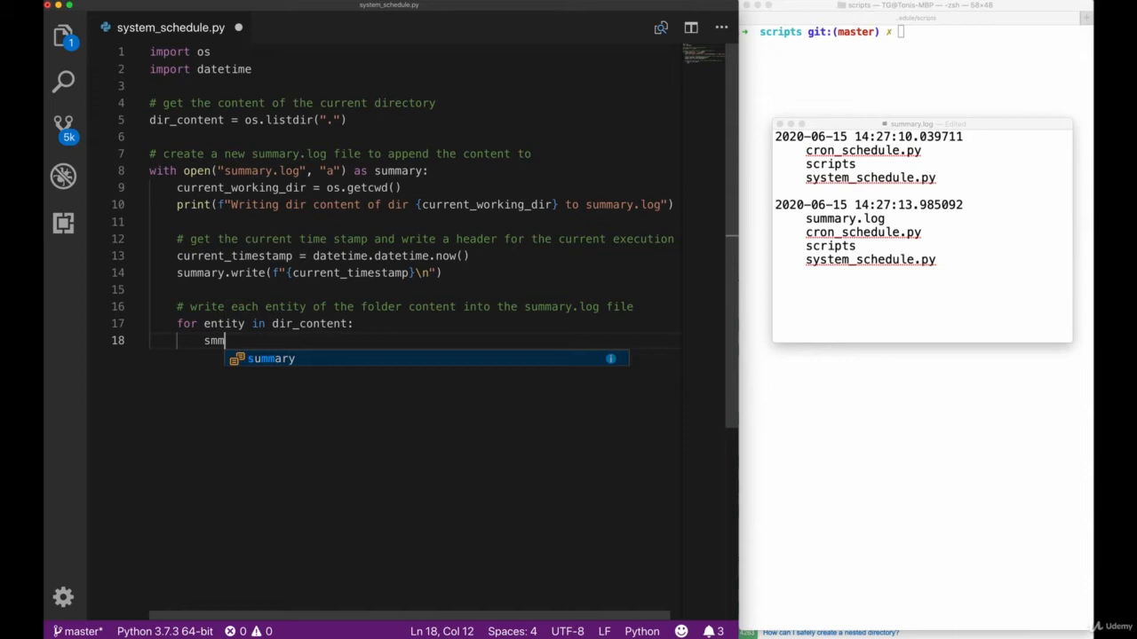
pyautogui.write('summary.write(f"\\t"')
pyautogui.write('print(f"Wrote {len(dir_content')
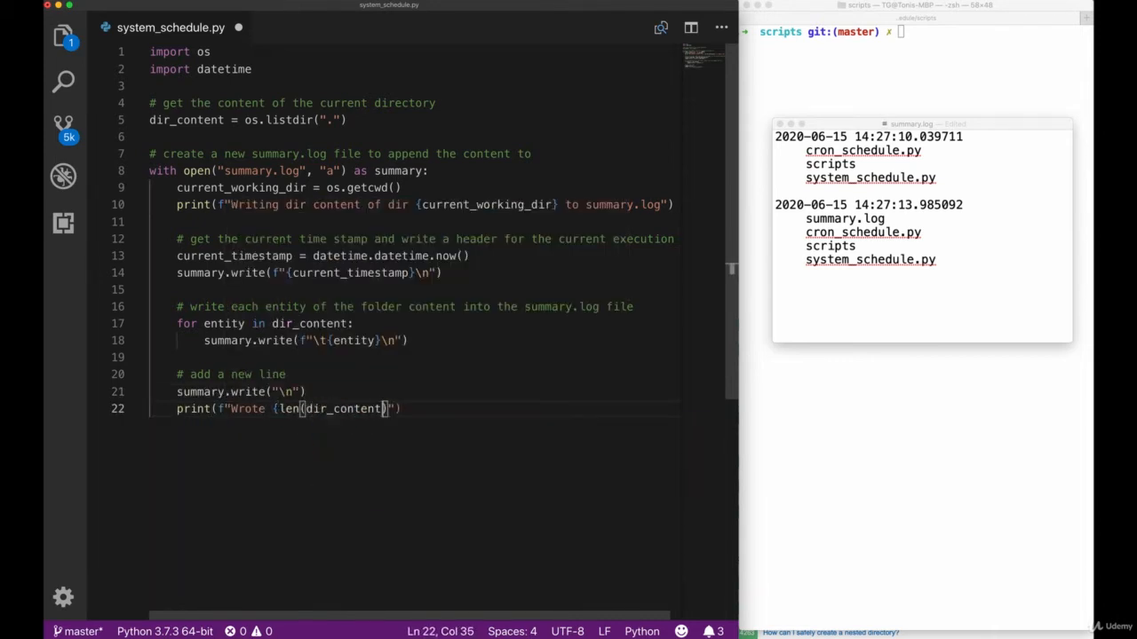
pyautogui.write('entries for {current_timestamp} to {curre')
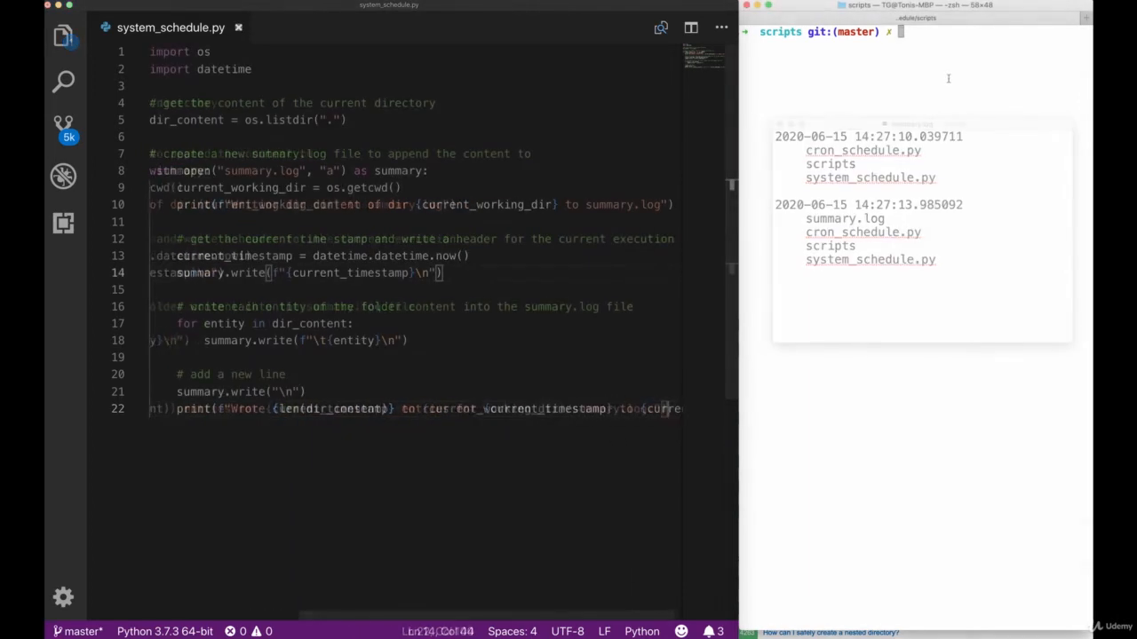
# Step: List the folder, run system_schedule.py once, and view summary.log
pyautogui.write('ls')
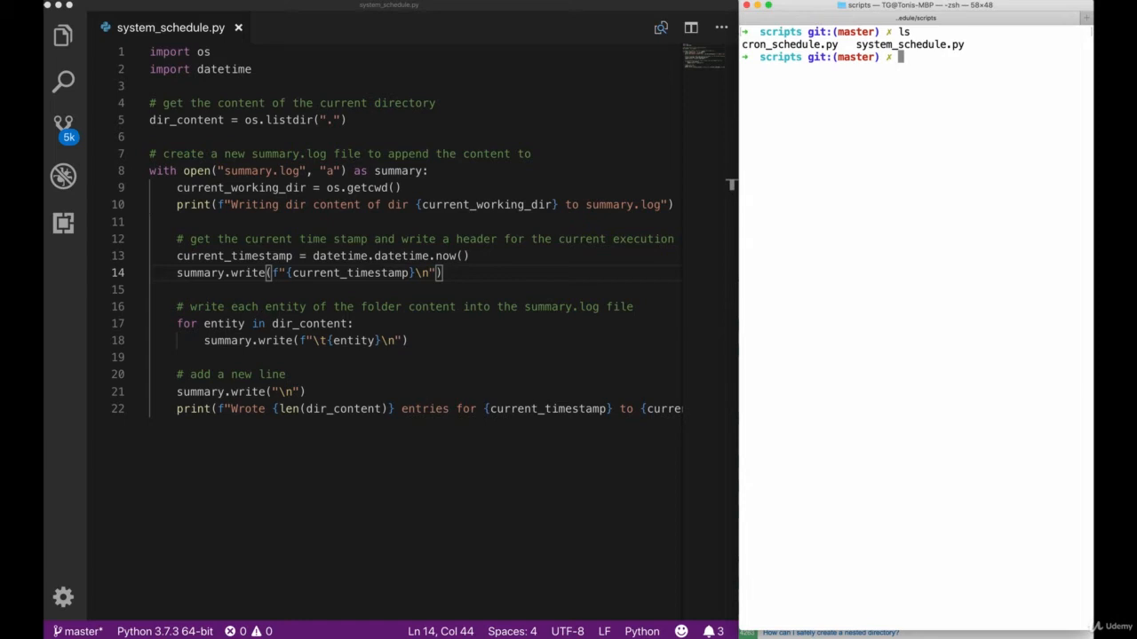
pyautogui.write('pyt')
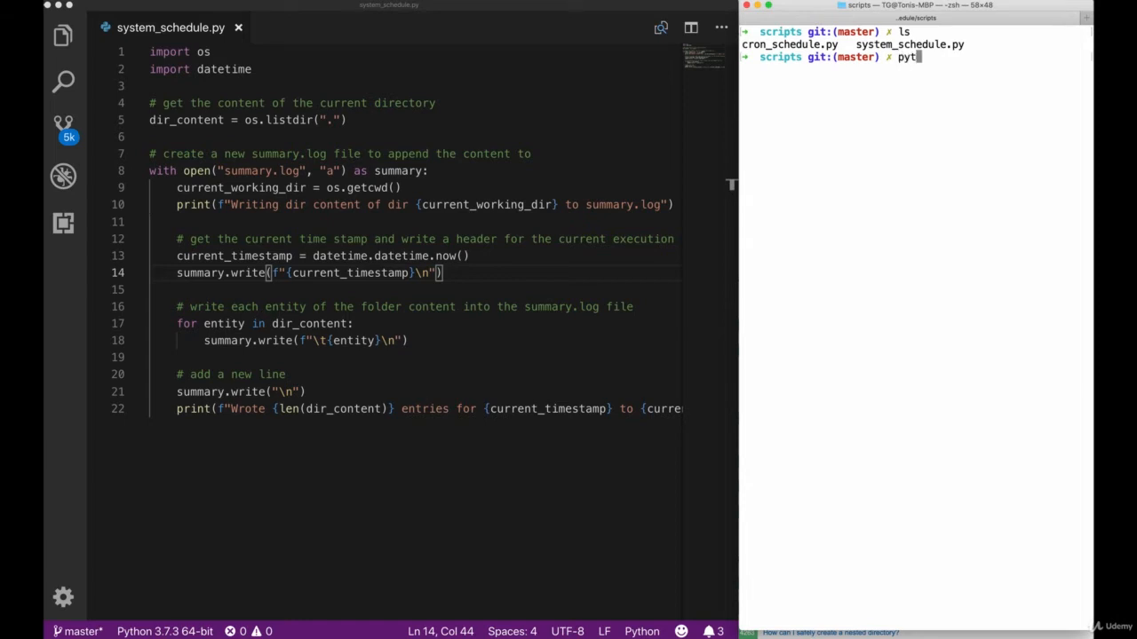
pyautogui.press('Return')
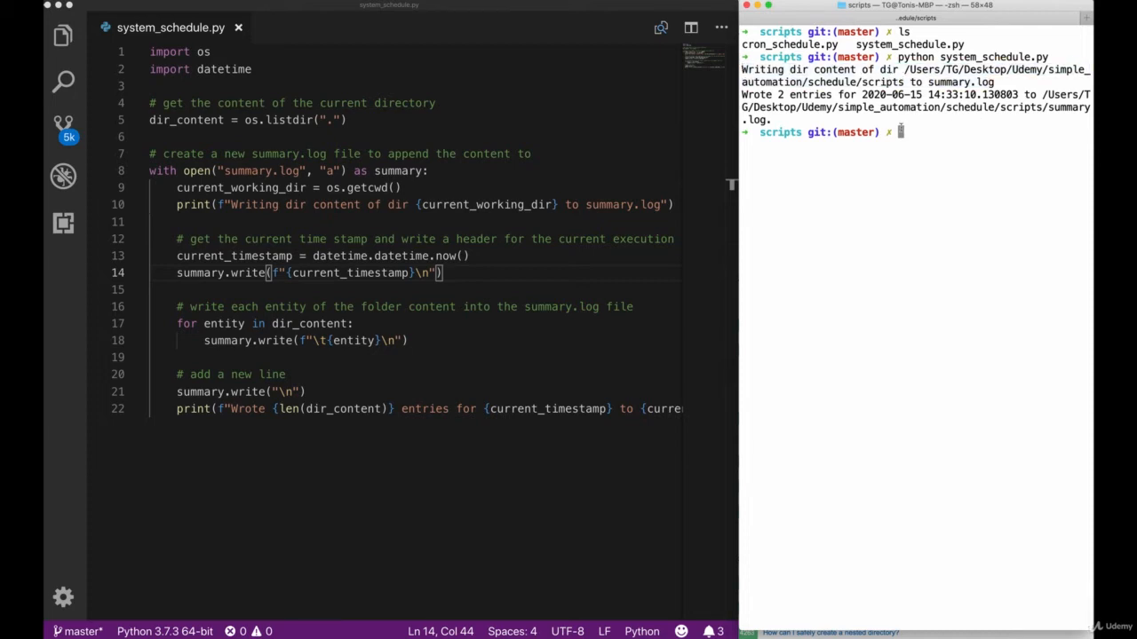
pyautogui.write('cat summary.log')
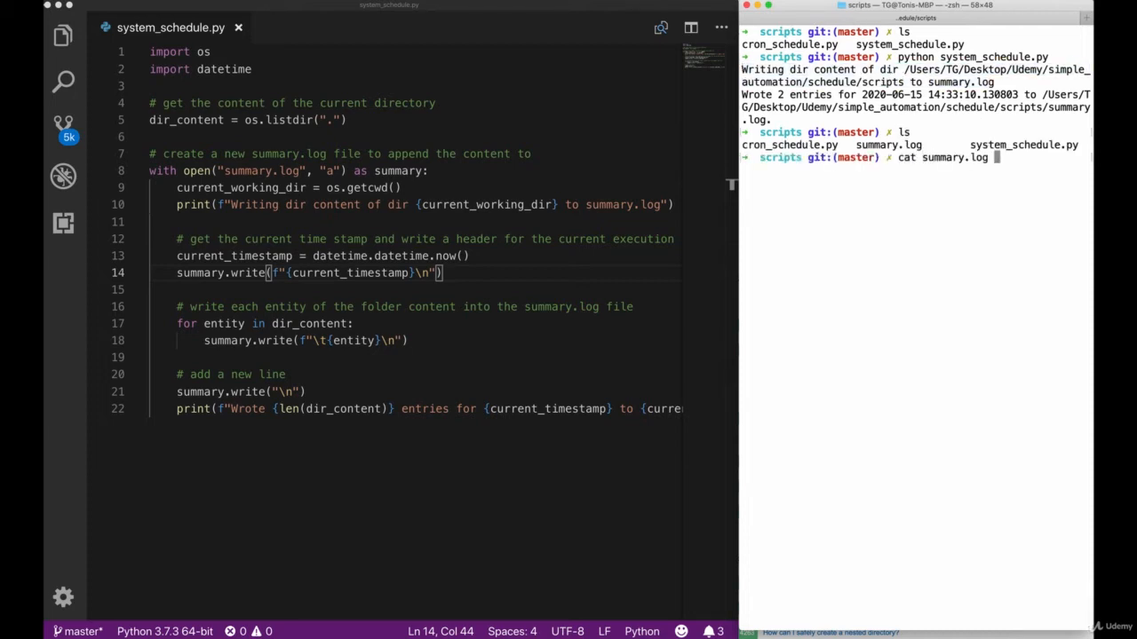
pyautogui.press('Return')
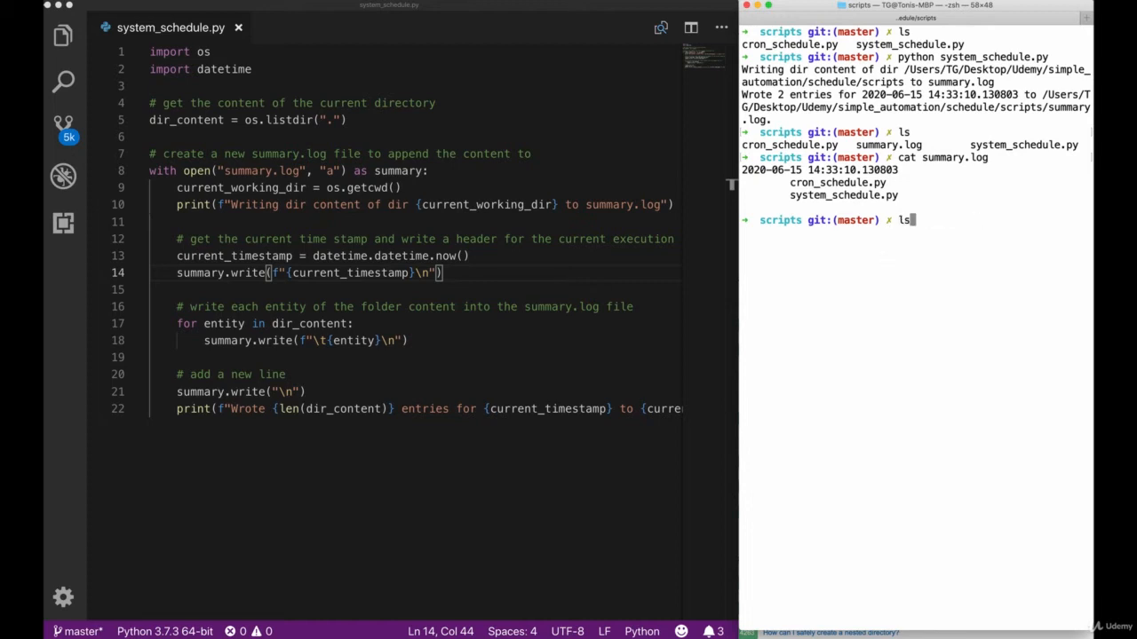
# Step: Rerun the script and recheck summary.log, then launch crontab -e
pyautogui.press('Return')
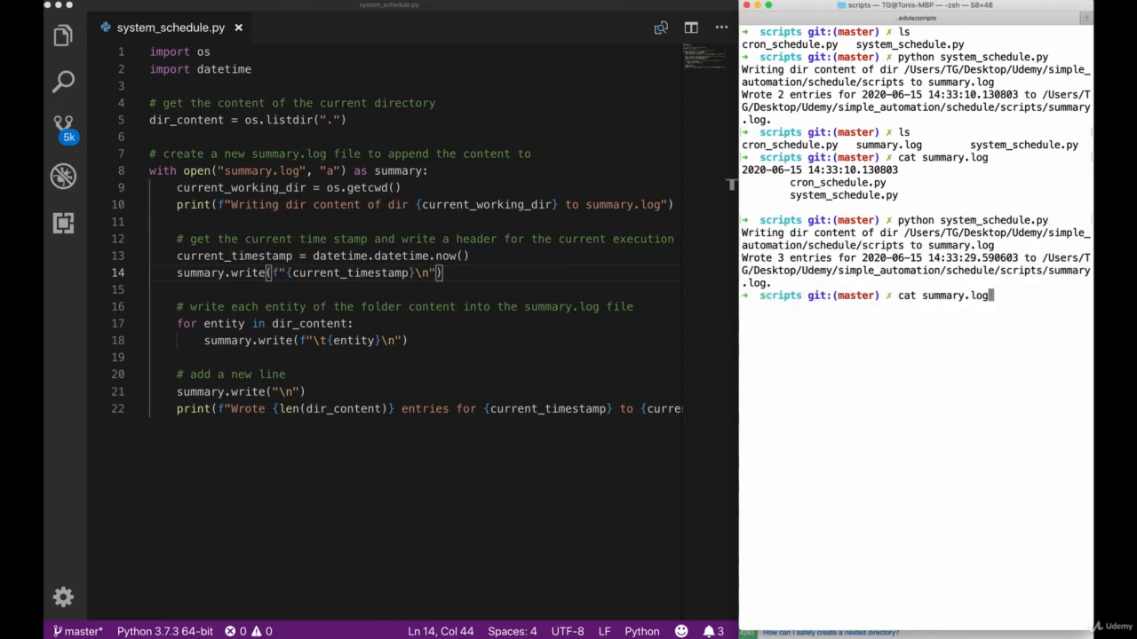
pyautogui.press('Return')
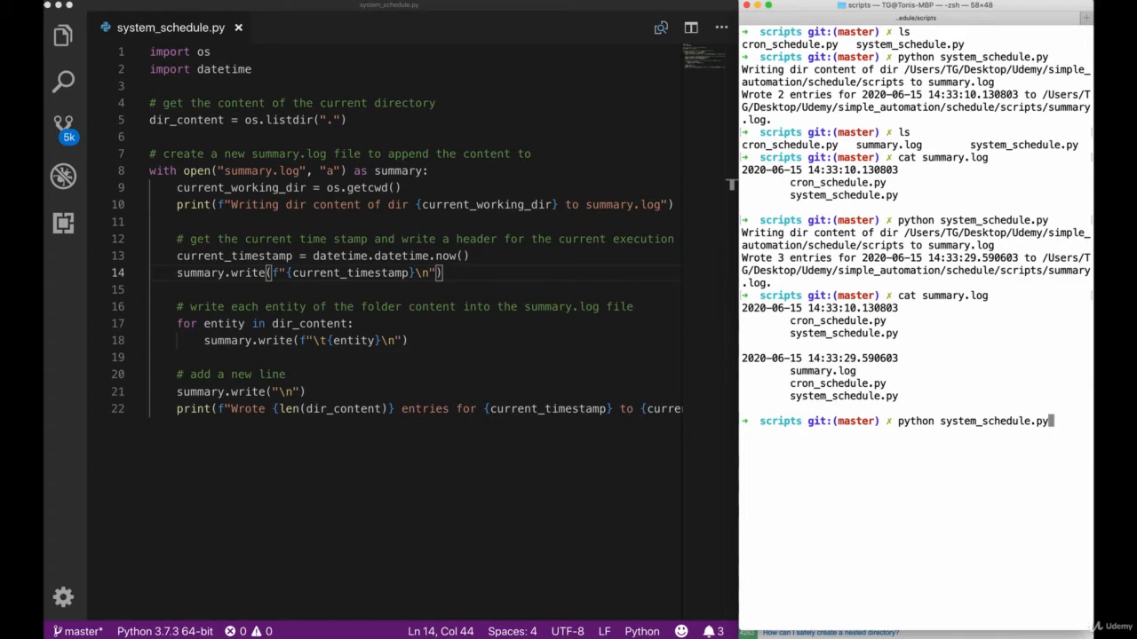
pyautogui.press('Return')
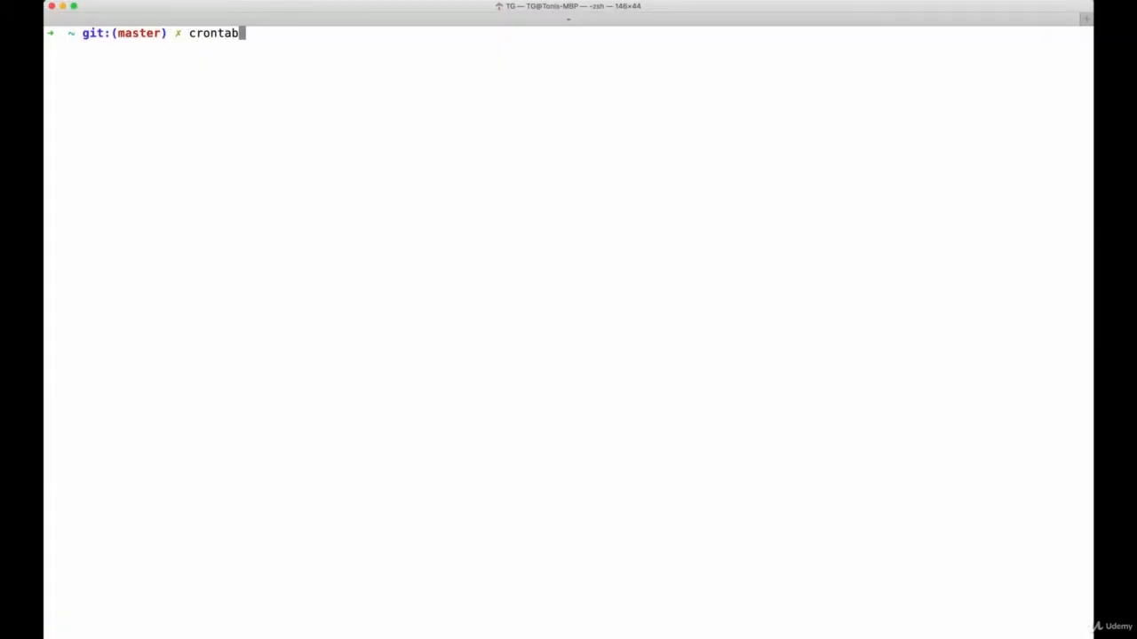
pyautogui.press('Return')
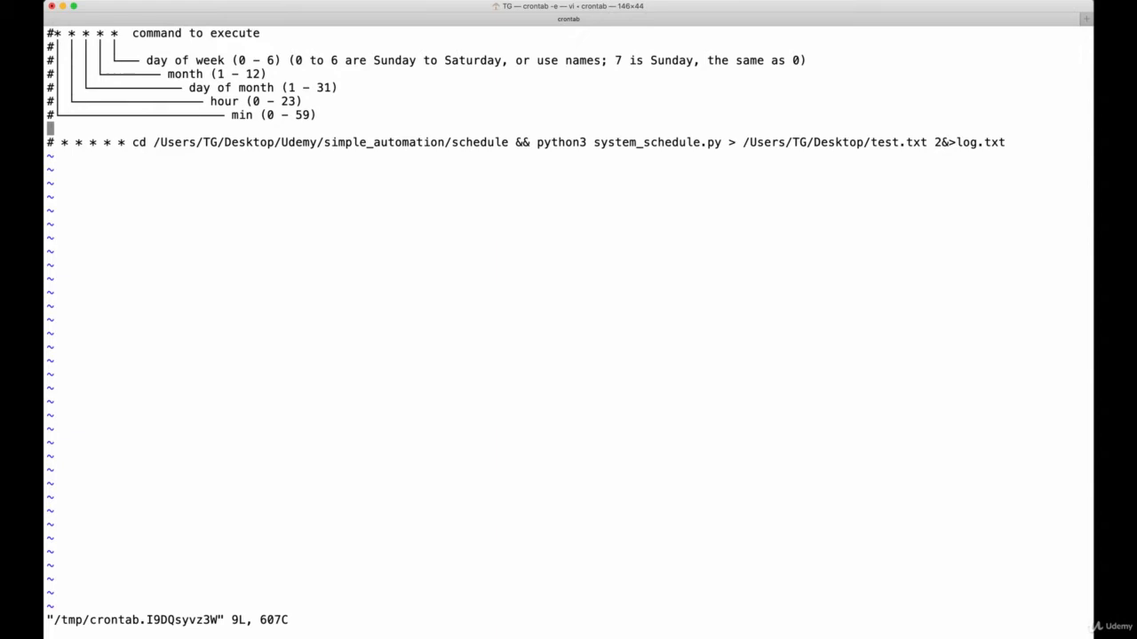
# Step: In vi, go to the schedule line and remove its leading # marker
pyautogui.press('Down')
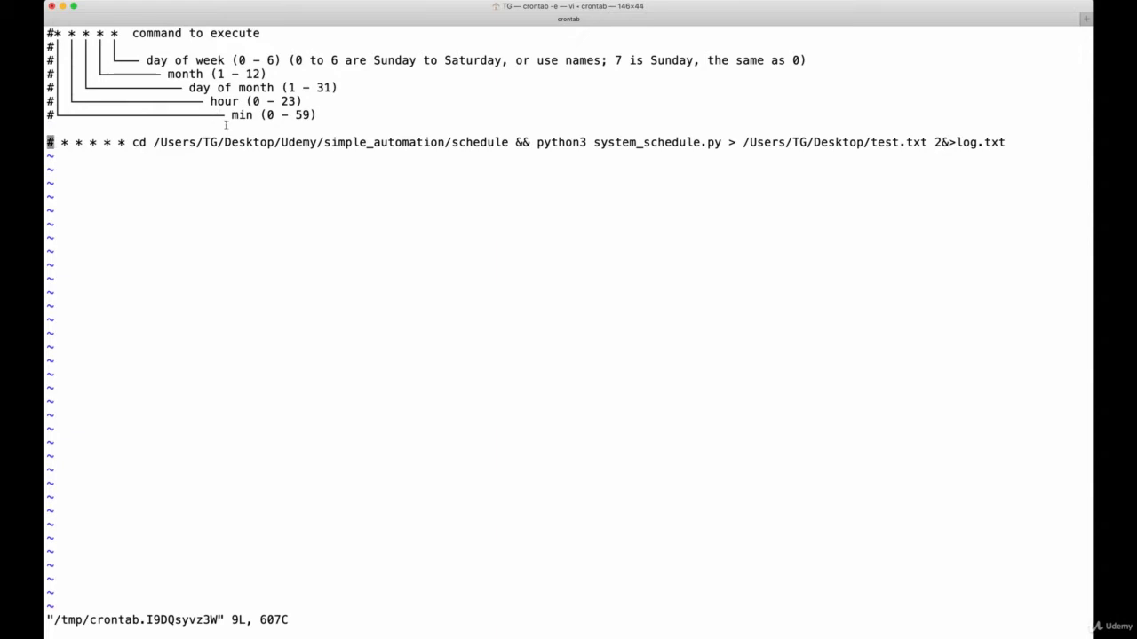
pyautogui.press('i')
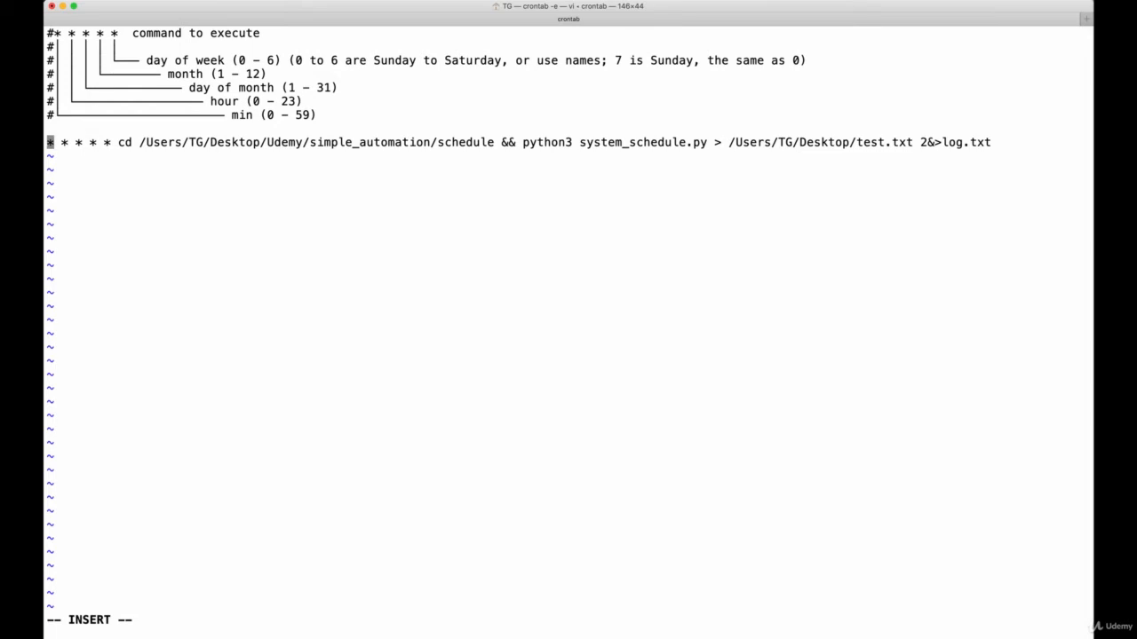
pyautogui.write('*')
pyautogui.write('pwd')
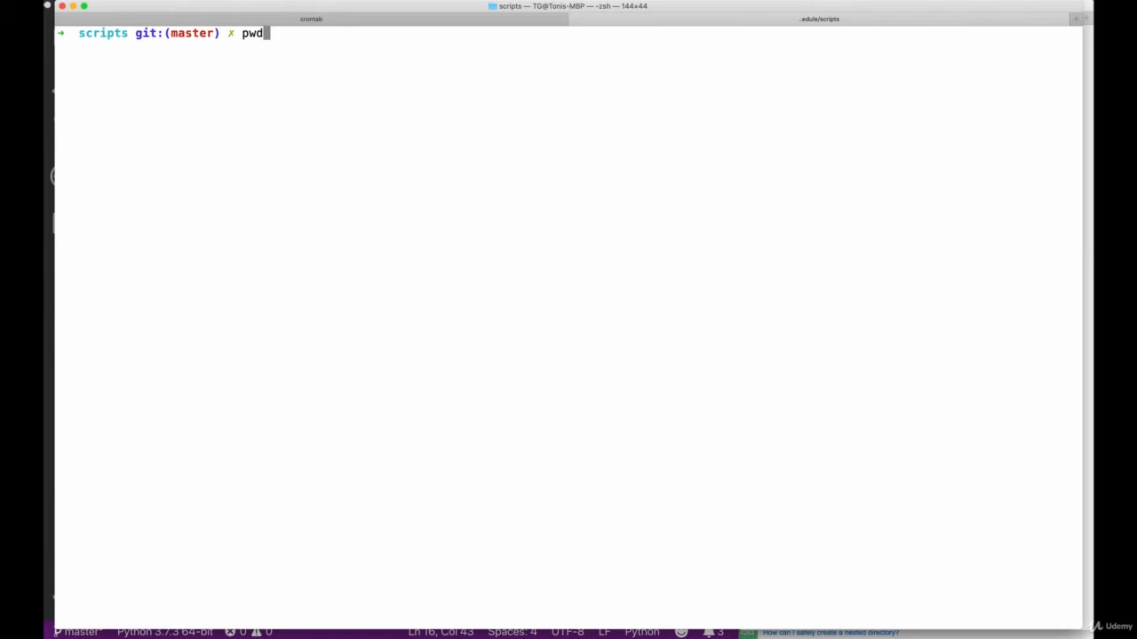
# Step: Print the scripts folder path with pwd and return to crontab -e
pyautogui.press('Return')
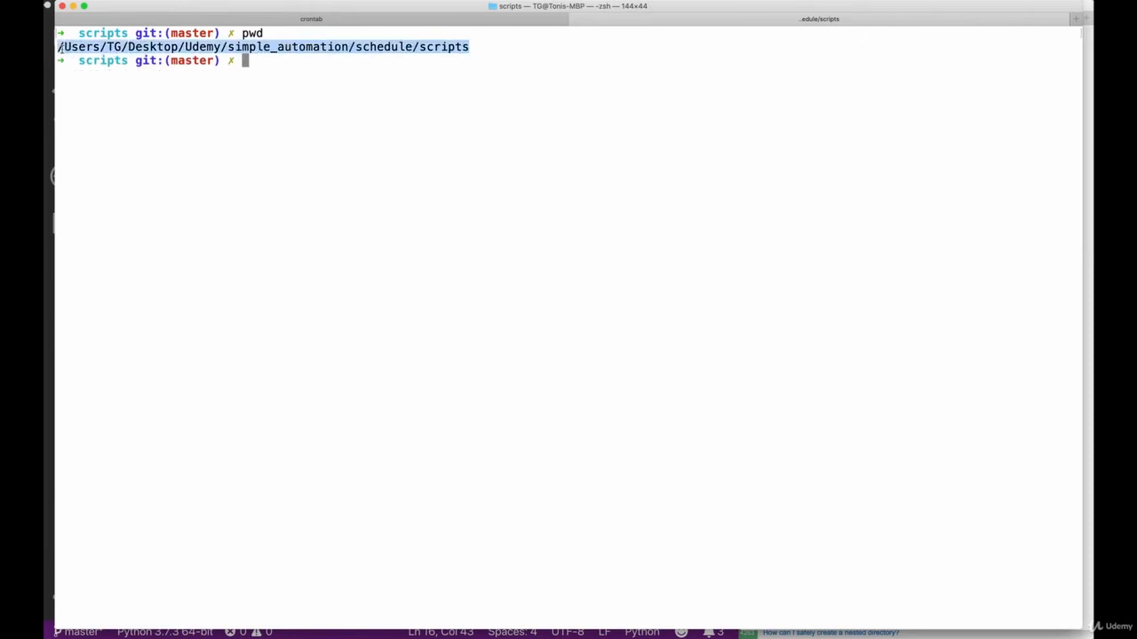
pyautogui.write('crontab -e')
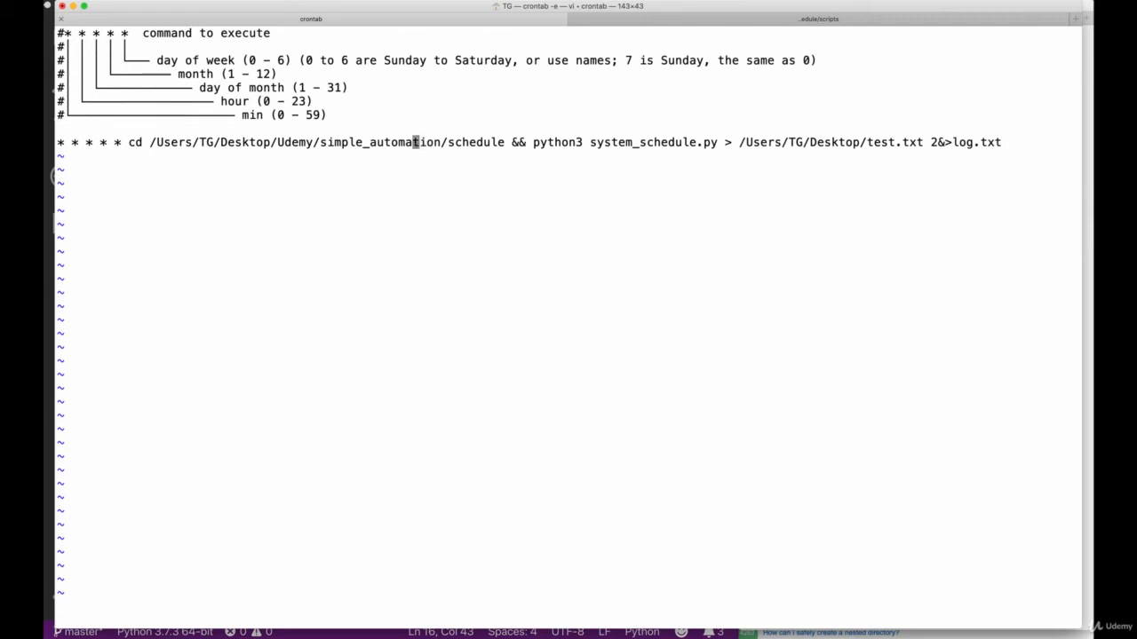
# Step: Append /scripts to the entry's cd path, remove the test.txt redirect, and exit insert mode
pyautogui.press('i')
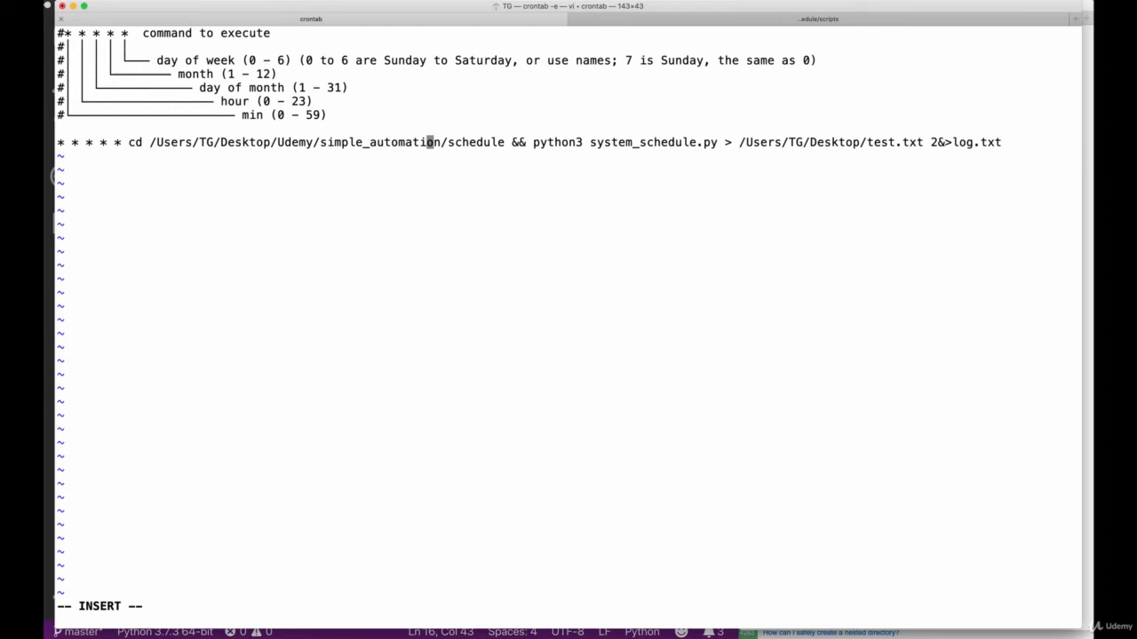
pyautogui.write('/s')
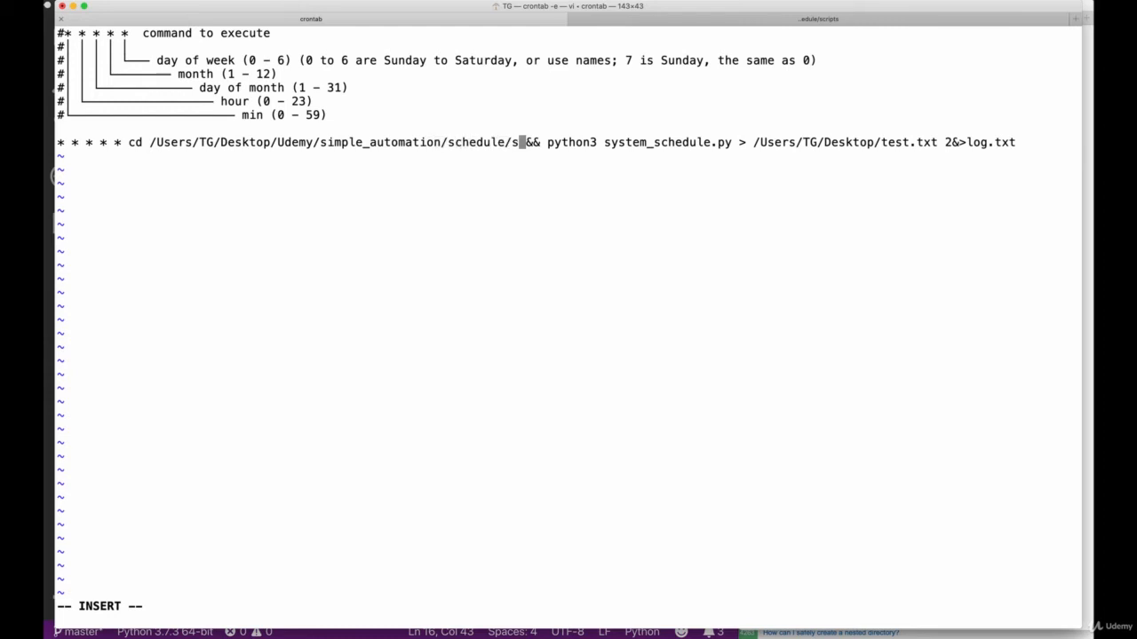
pyautogui.write('cripts')
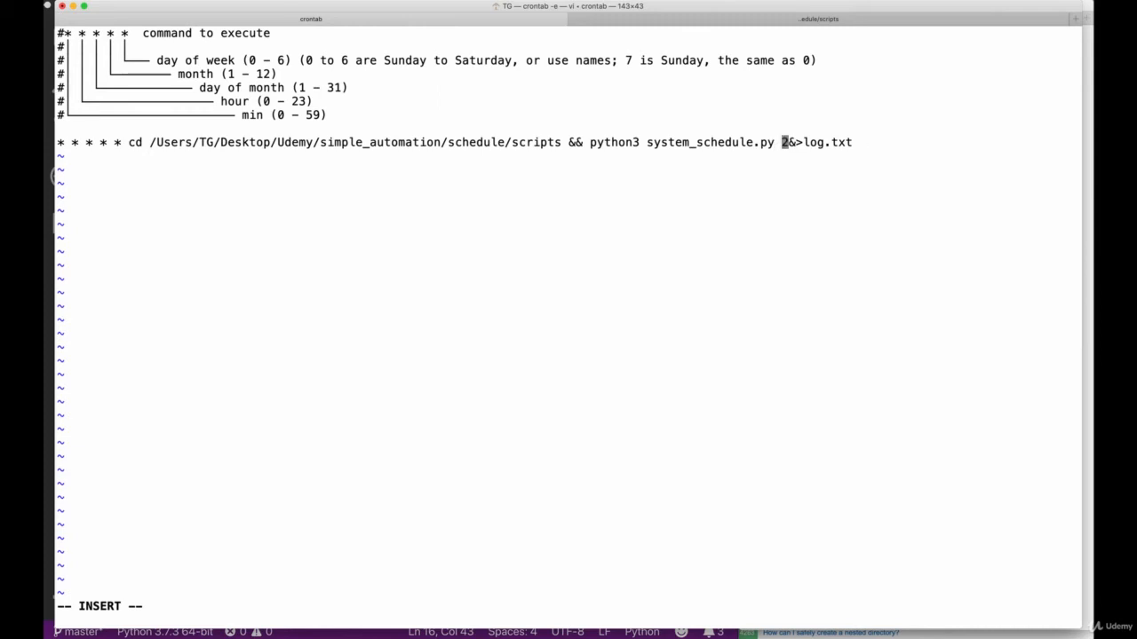
pyautogui.moveTo(687, 202)
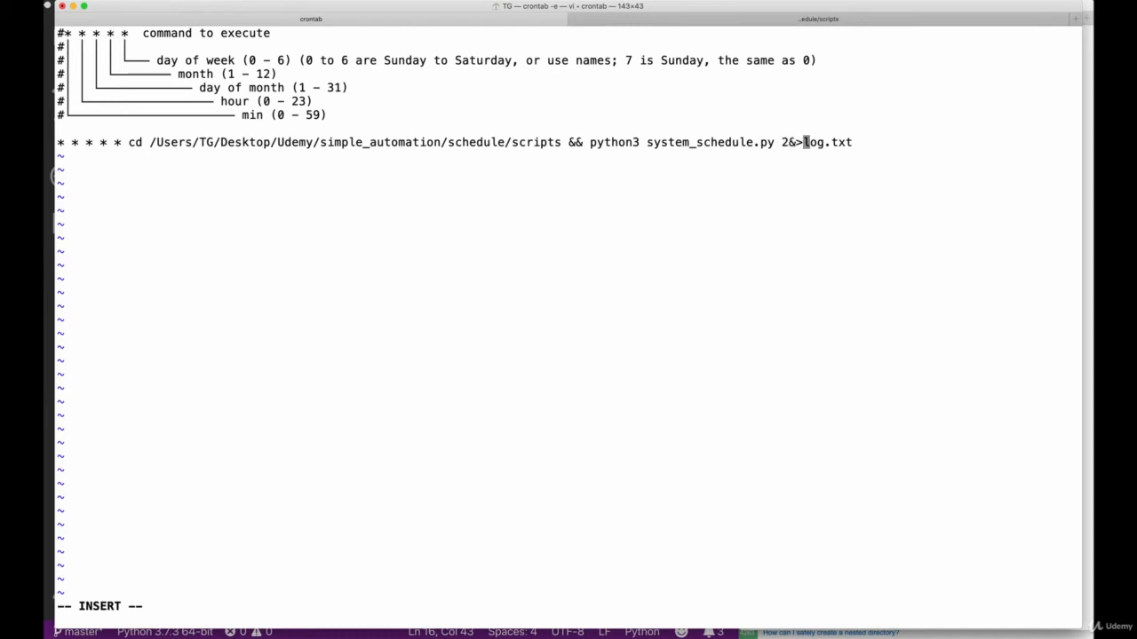
pyautogui.press('End')
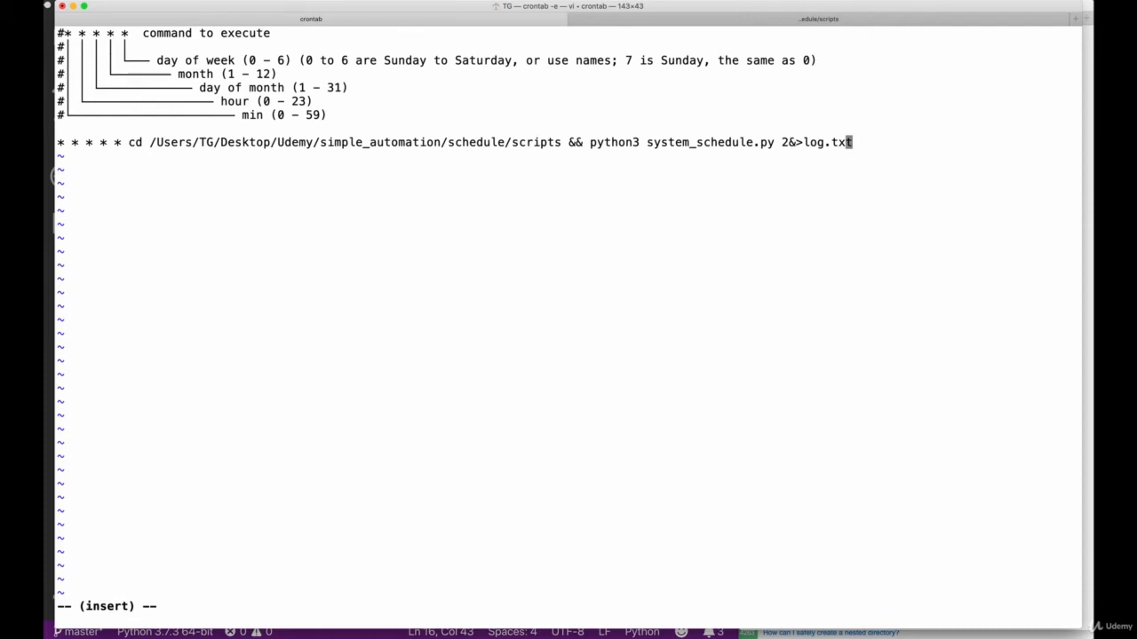
pyautogui.press('Escape')
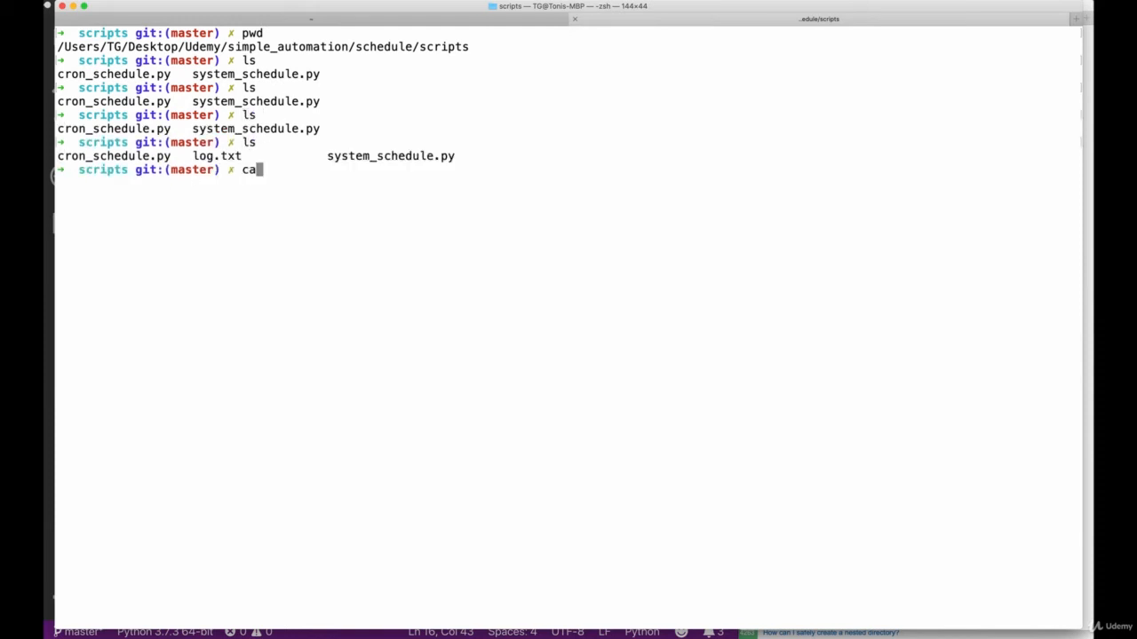
# Step: Show log.txt's 'Operation not permitted' error for system_schedule.py
pyautogui.write('t log.txt')
pyautogui.press('Return')
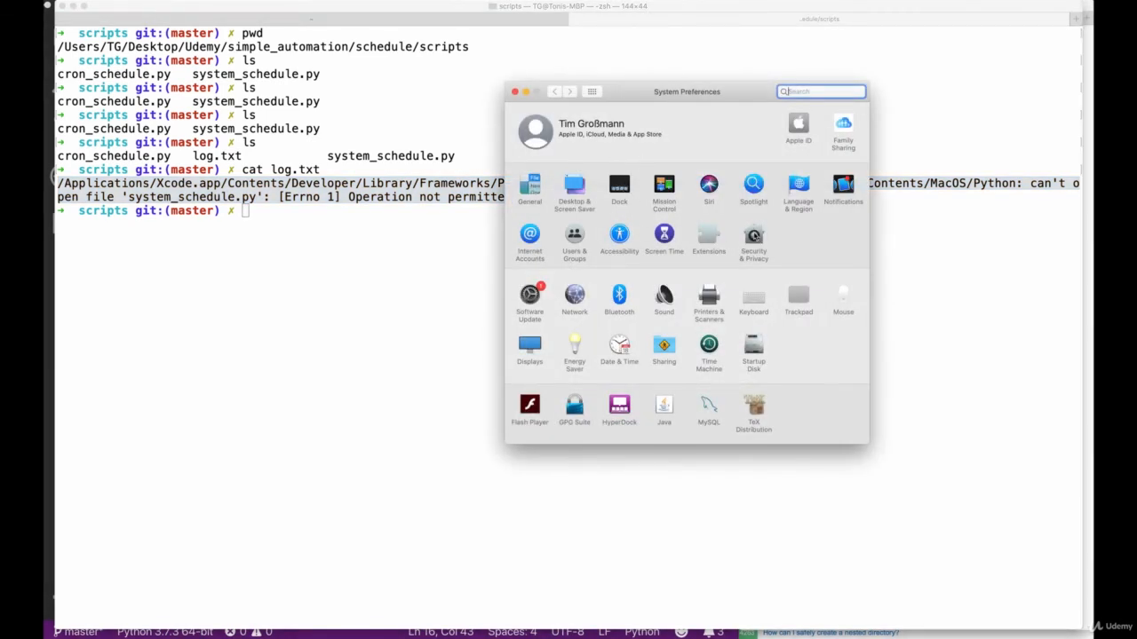
# Step: Unlock Security & Privacy and add /usr/sbin/cron to the Full Disk Access list
pyautogui.click(753, 238)
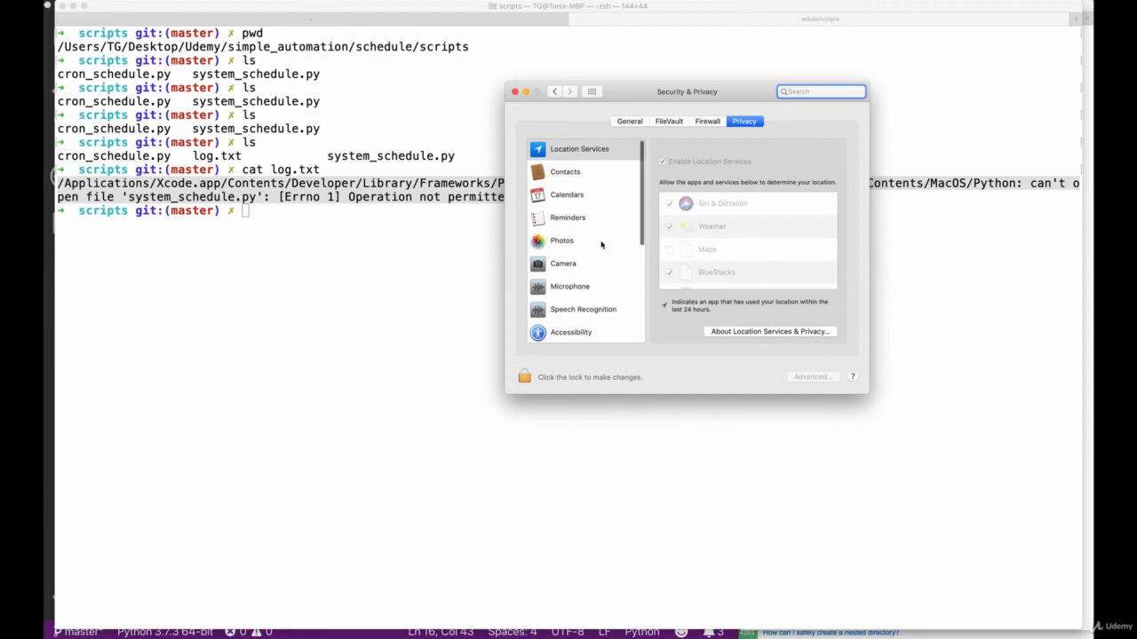
pyautogui.click(576, 220)
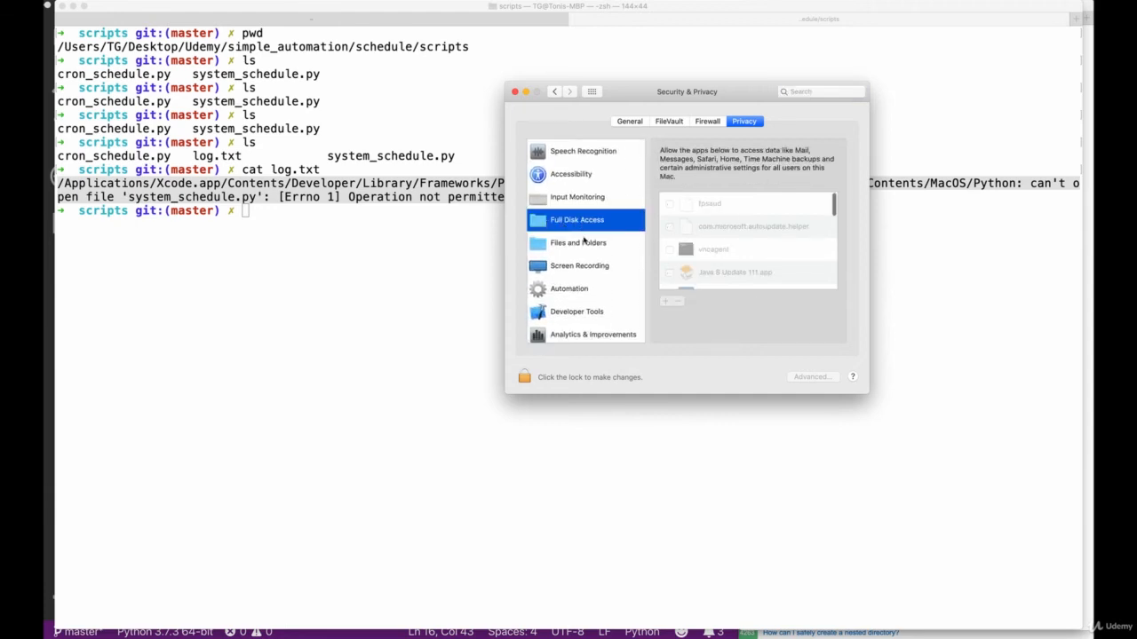
pyautogui.click(524, 377)
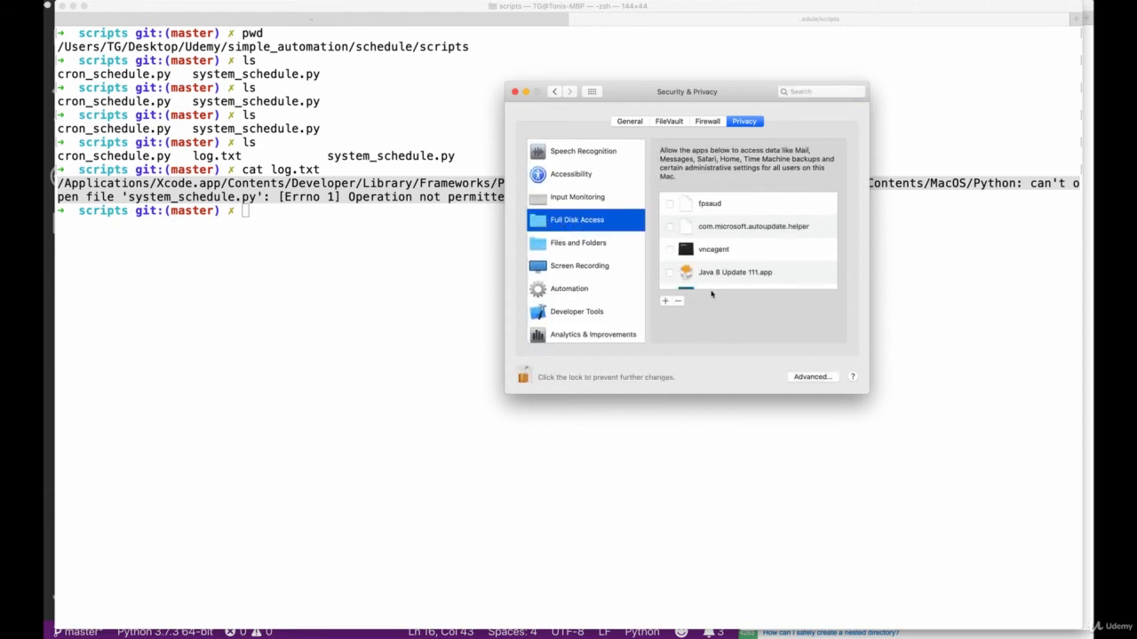
pyautogui.scroll(3)
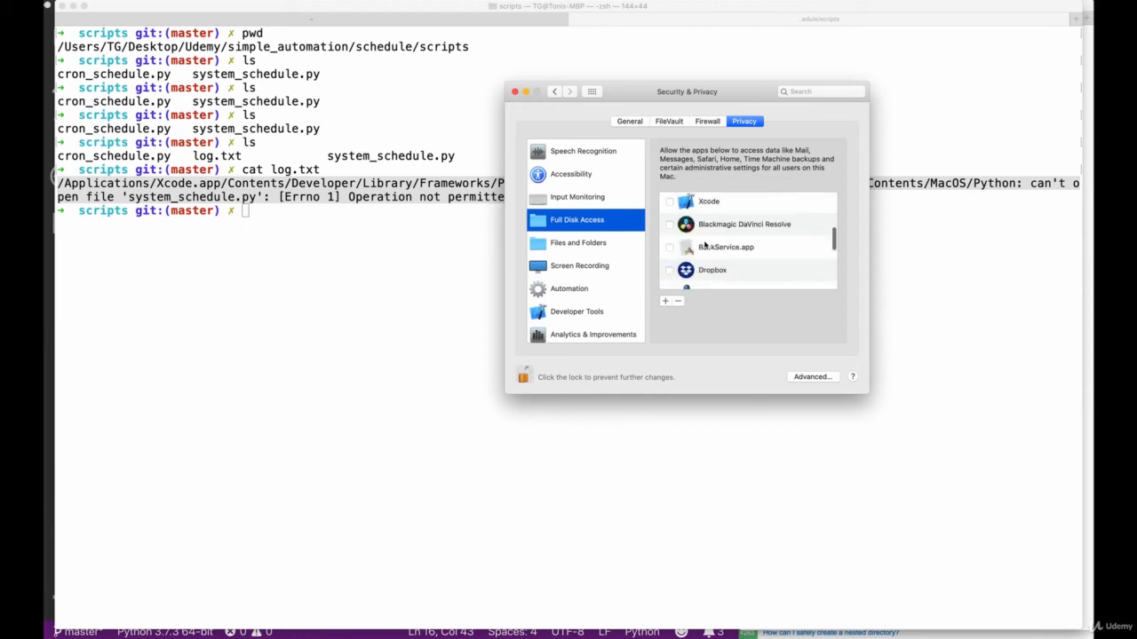
pyautogui.scroll(-3)
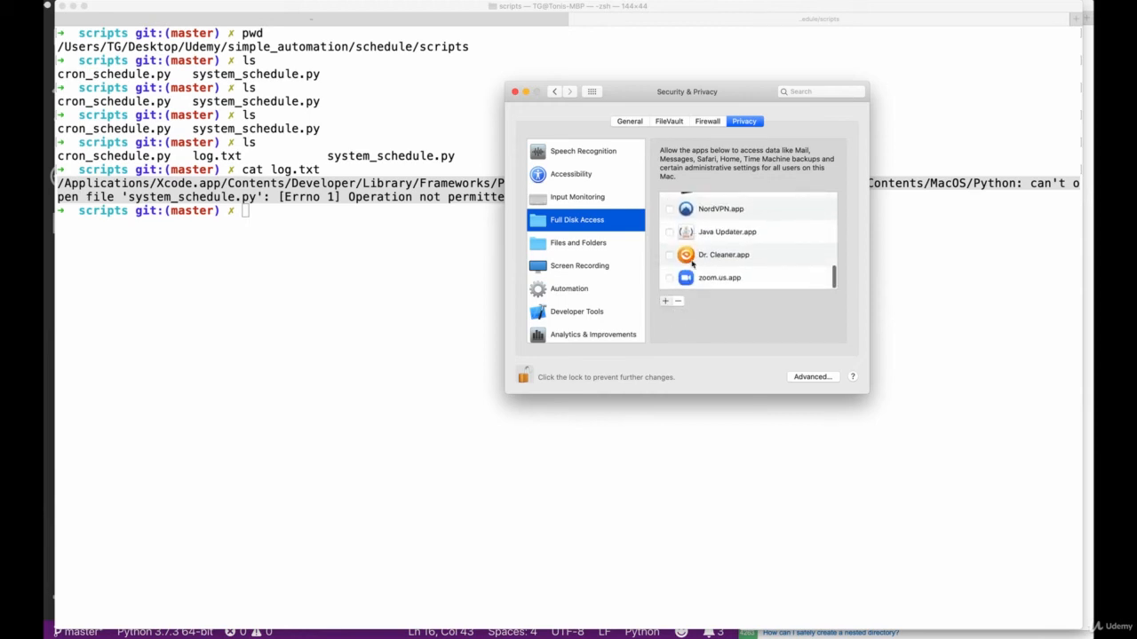
pyautogui.click(664, 301)
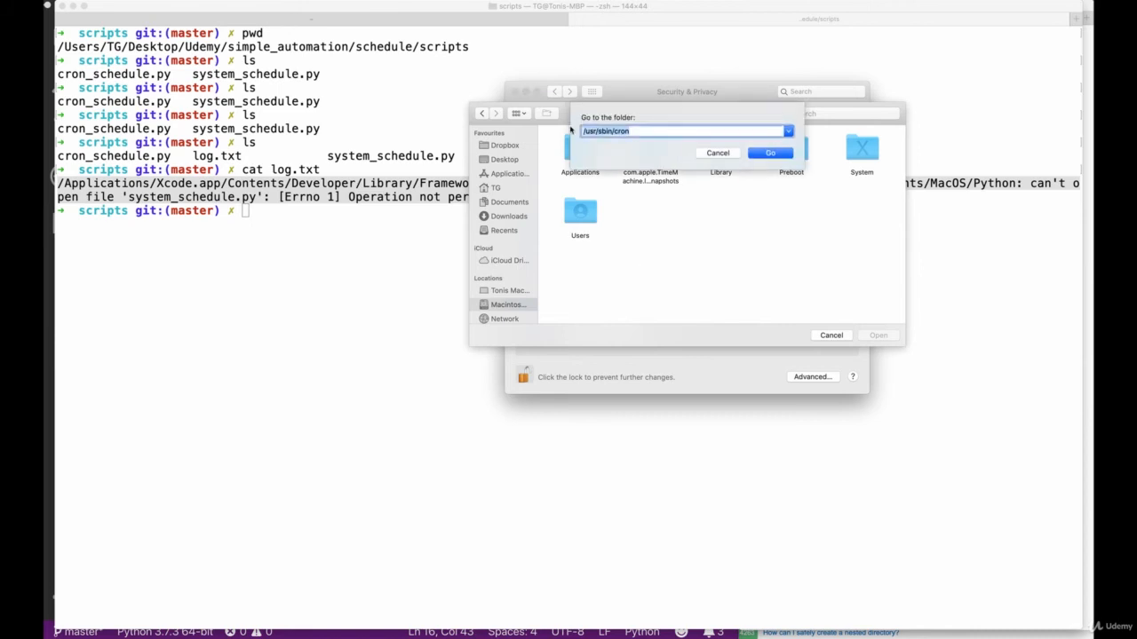
pyautogui.click(717, 152)
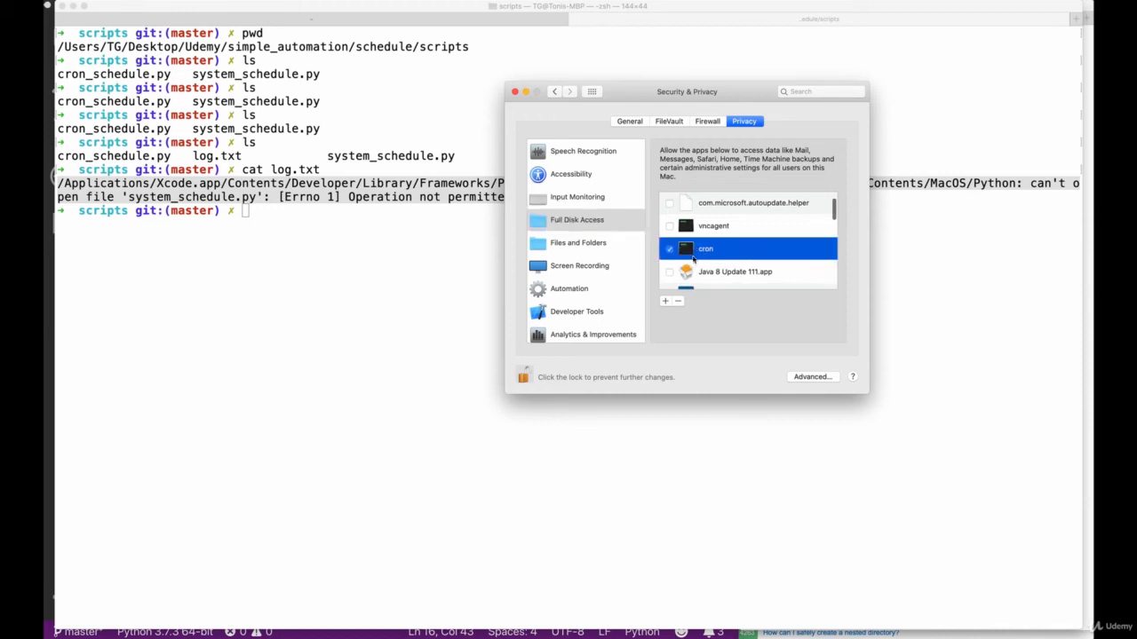
pyautogui.click(524, 377)
pyautogui.write('rm lo')
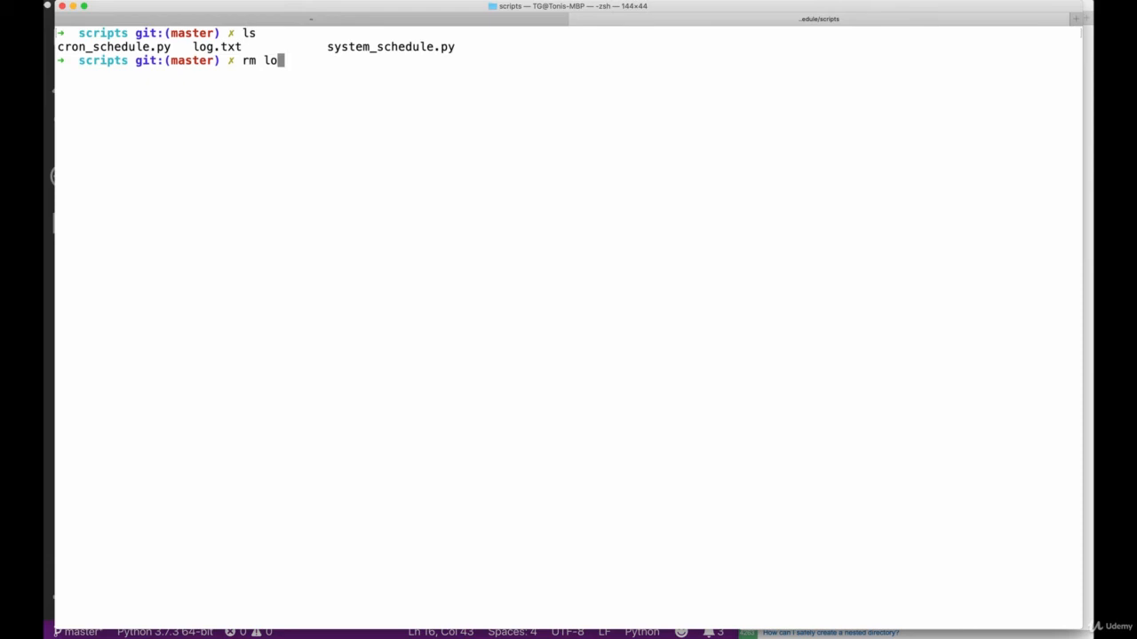
# Step: Delete log.txt and view summary.log's contents
pyautogui.press('Return')
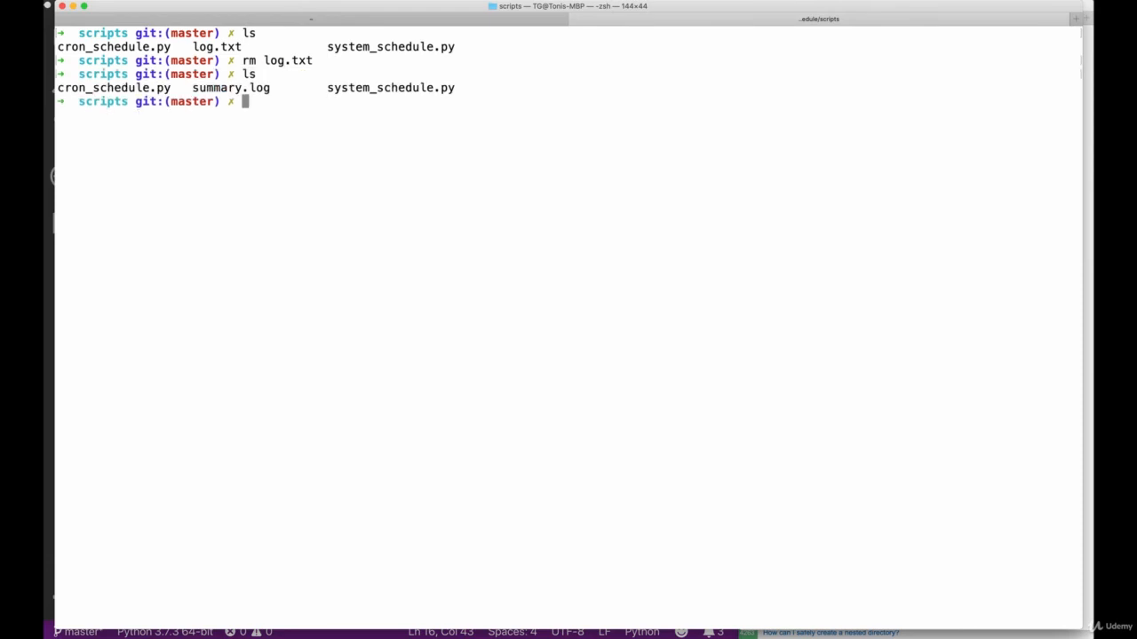
pyautogui.write('cat summary.log')
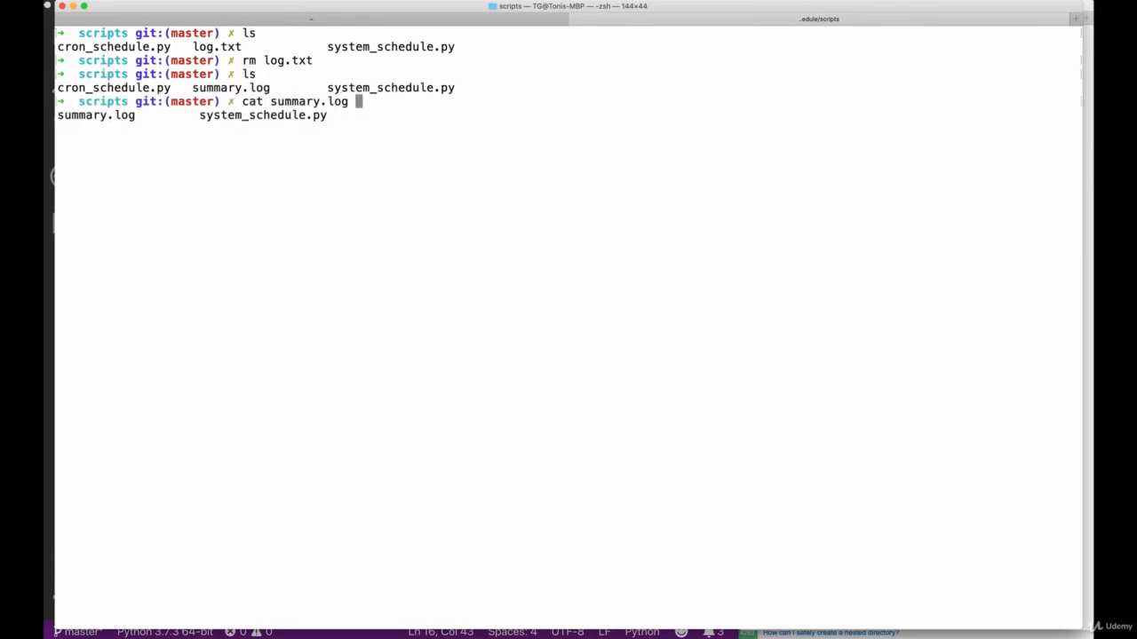
pyautogui.press('Return')
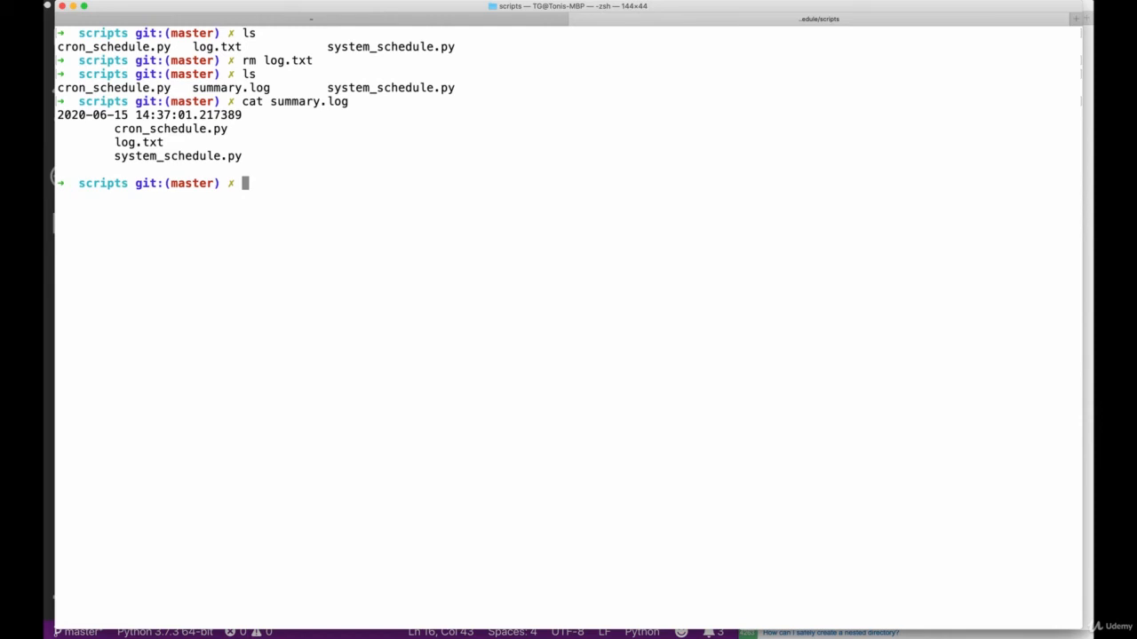
# Step: Recheck summary.log repeatedly until a second timestamped listing appears a minute later
pyautogui.write('cat')
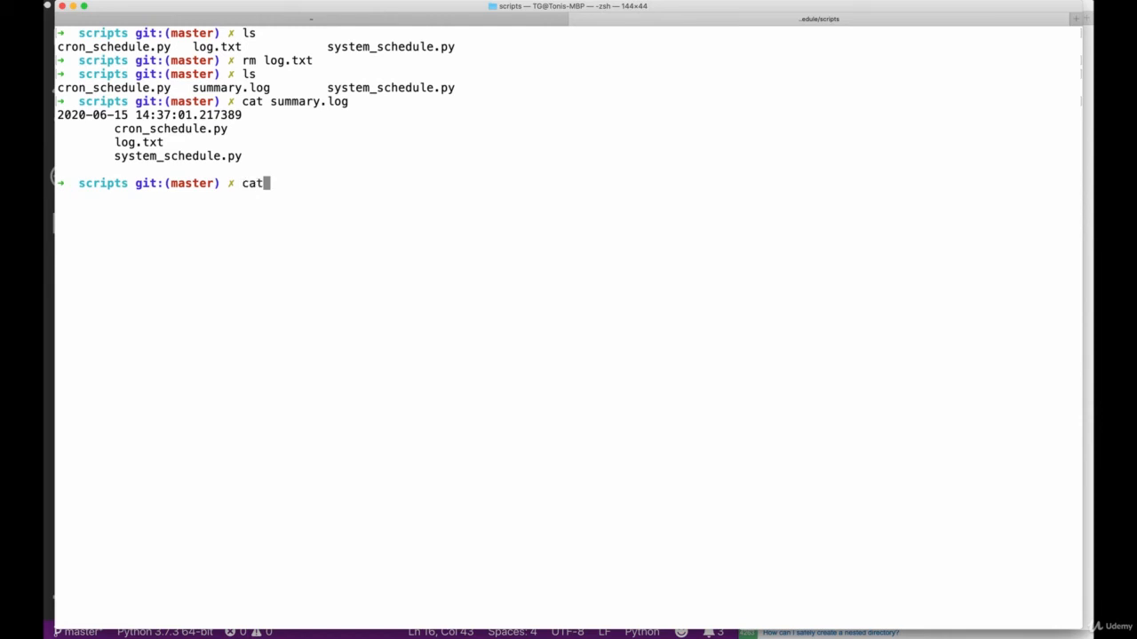
pyautogui.write('summary.log')
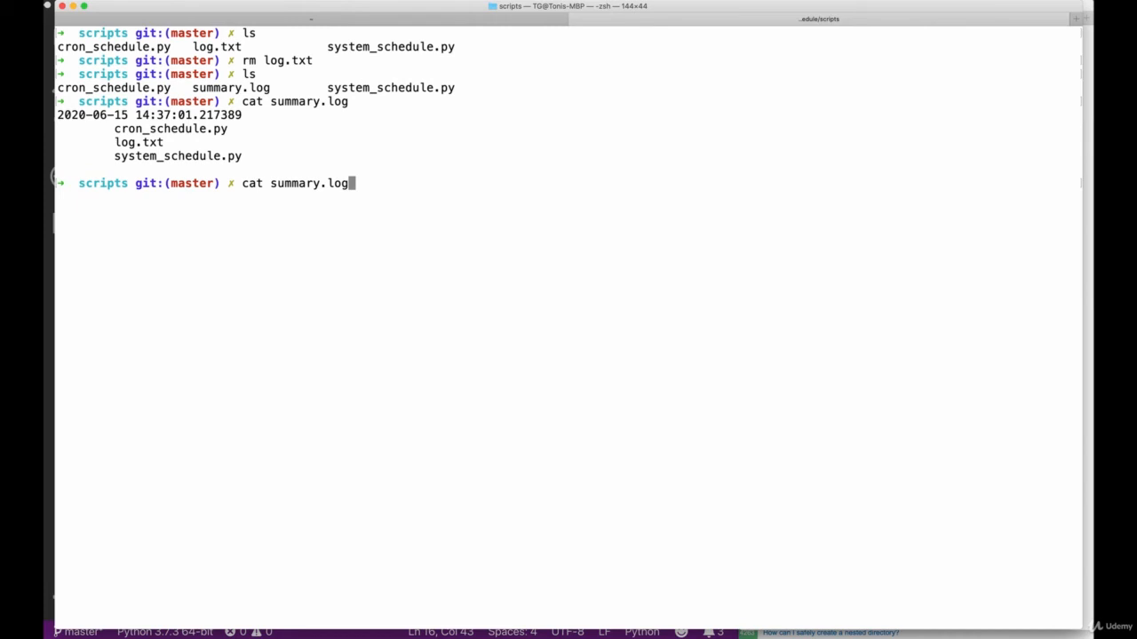
pyautogui.press('Return')
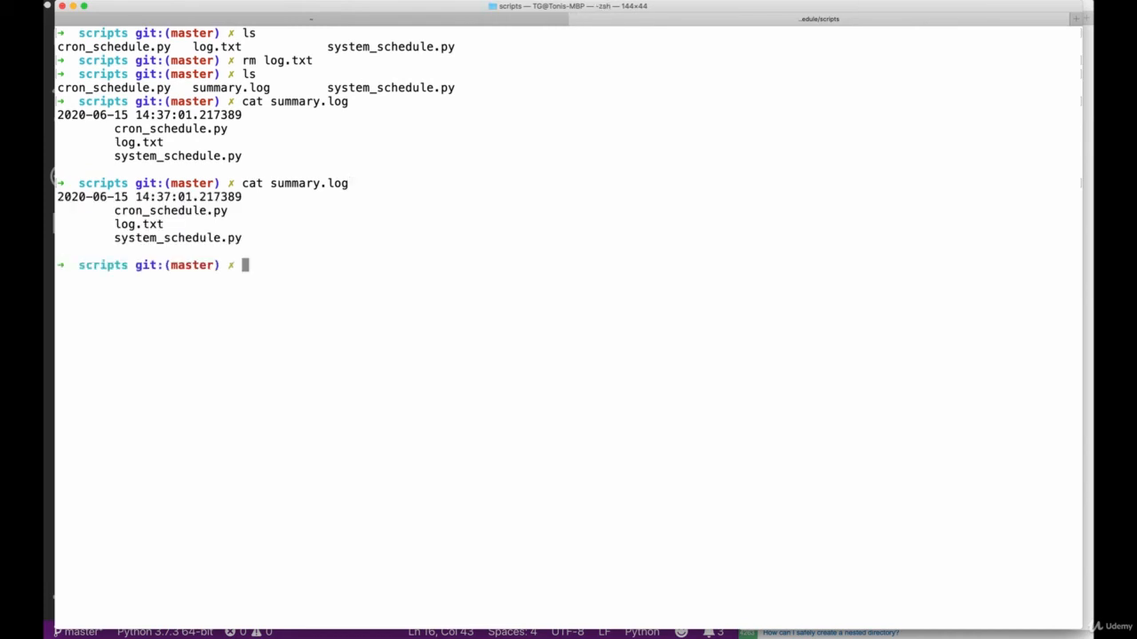
pyautogui.write('cat summary.log')
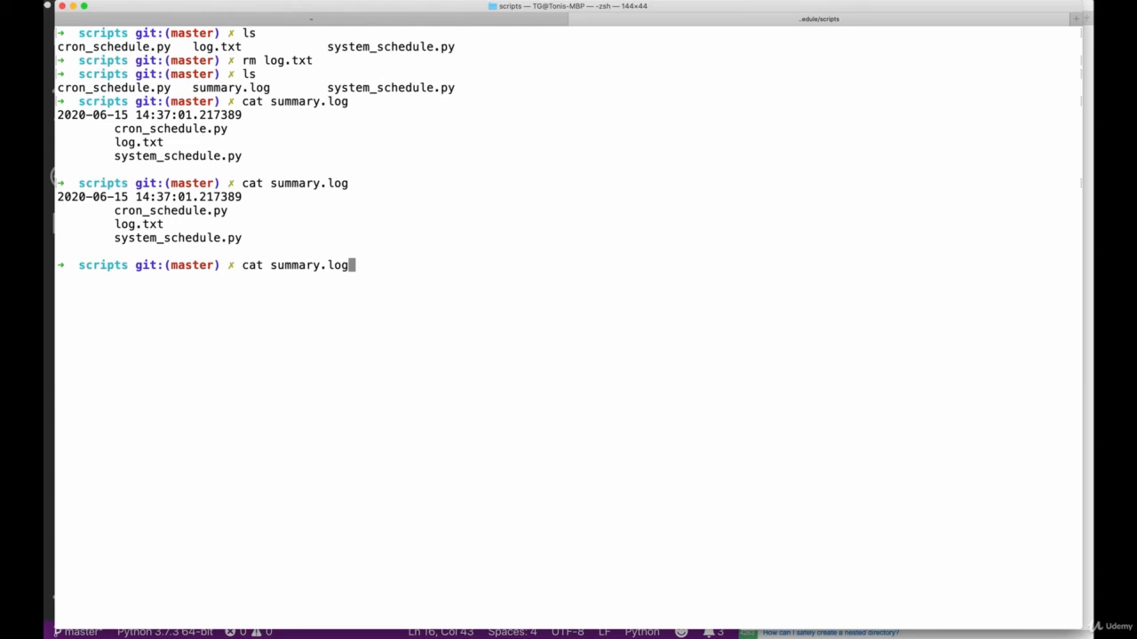
pyautogui.press('Return')
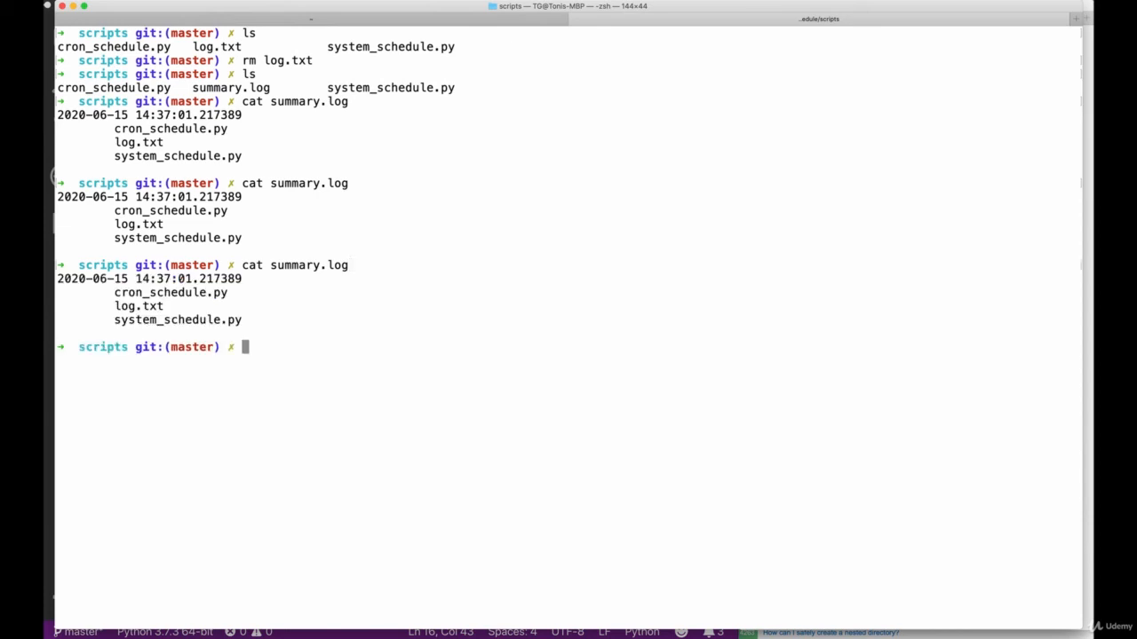
pyautogui.write('cat summary.log')
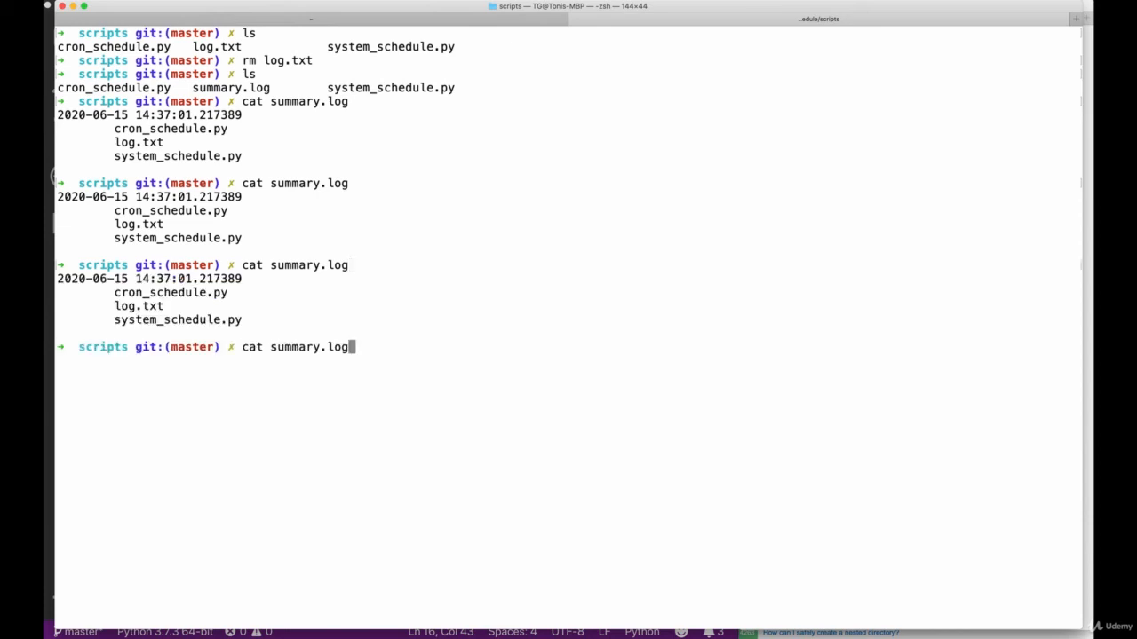
pyautogui.press('Return')
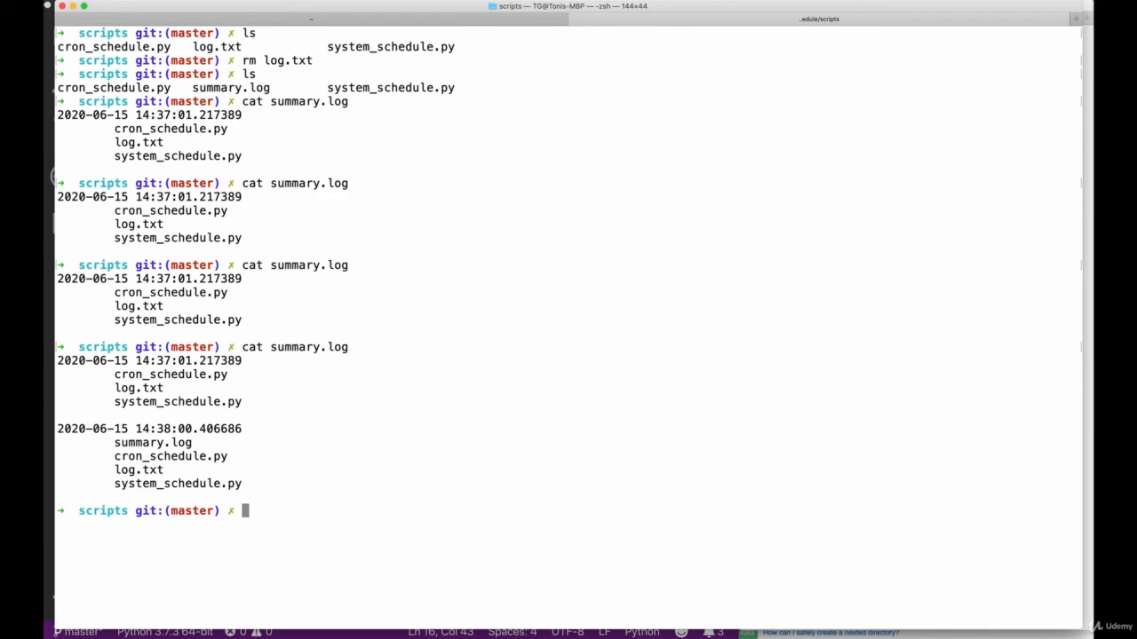
pyautogui.moveTo(114, 380); pyautogui.dragTo(243, 483)
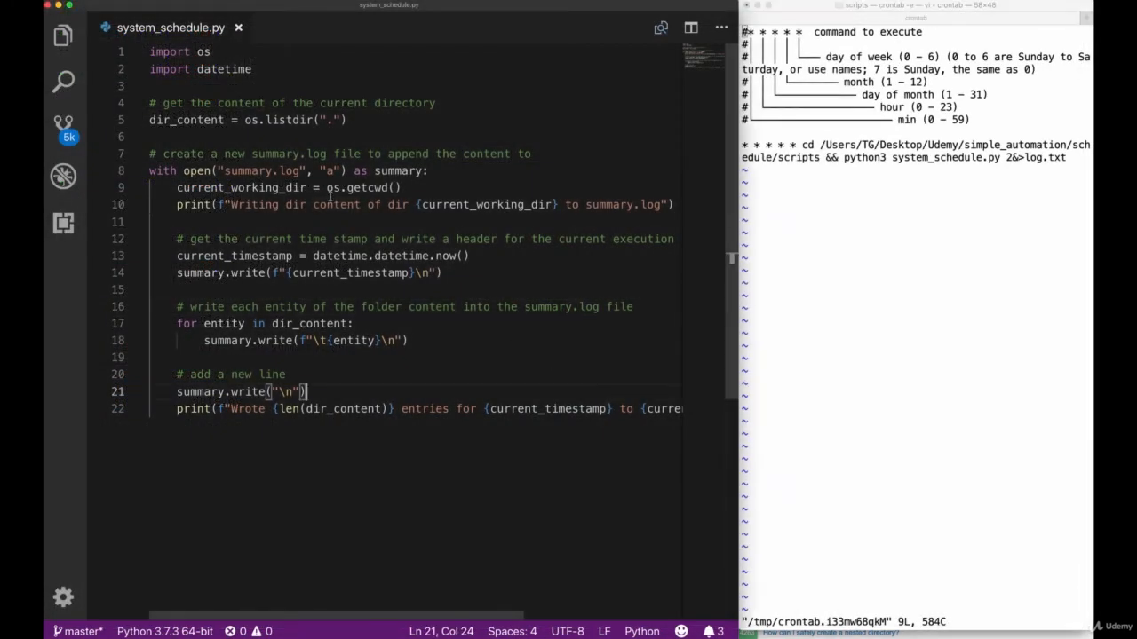
pyautogui.doubleClick(228, 70)
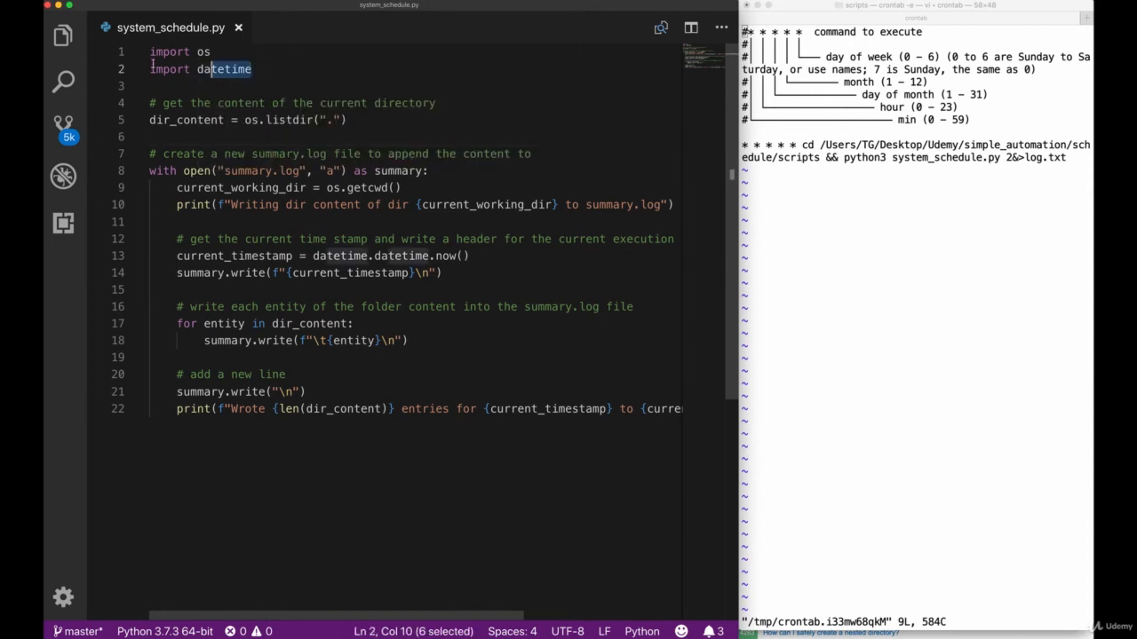
pyautogui.click(367, 103)
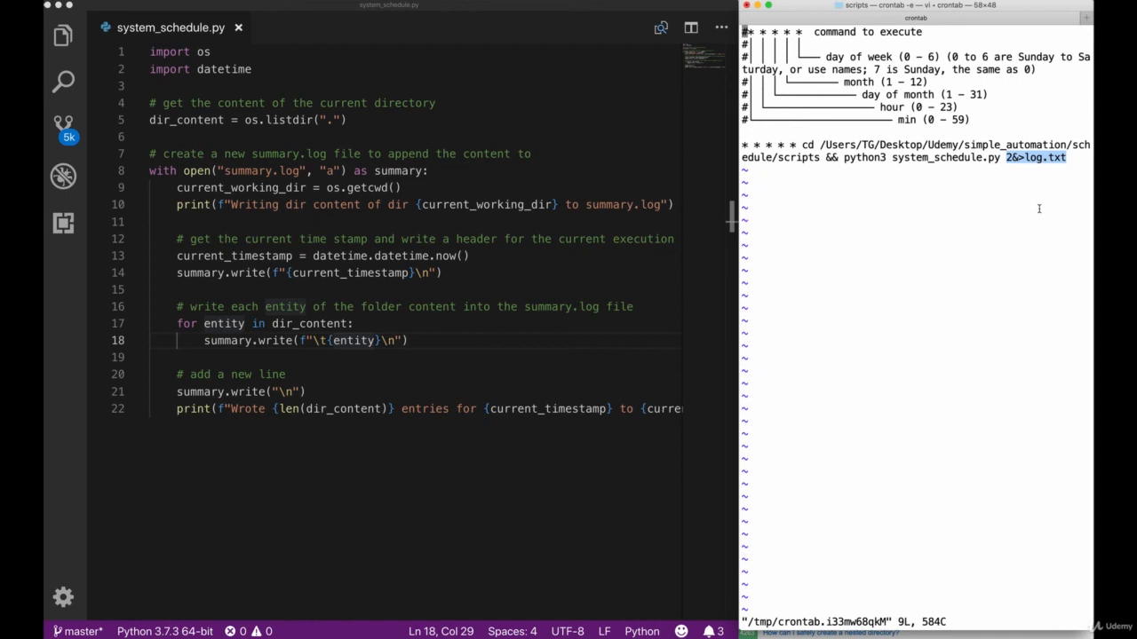
pyautogui.moveTo(920, 243)
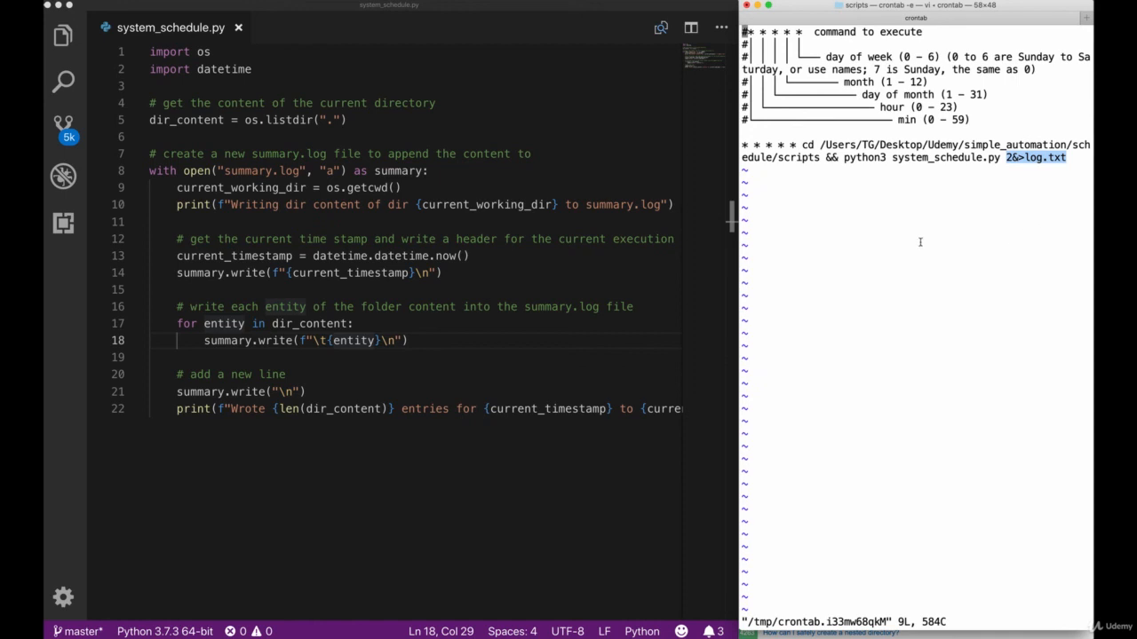